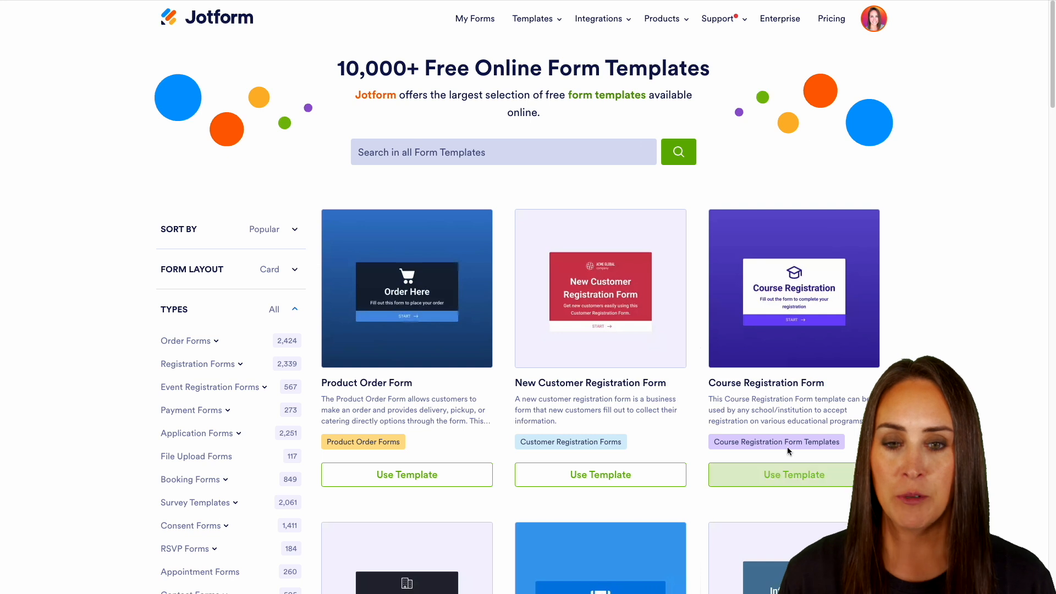
- Search the template gallery for 'repair', browse the 106 results, then return to My Forms
{"action": "left_click", "coordinate": [502, 152]}
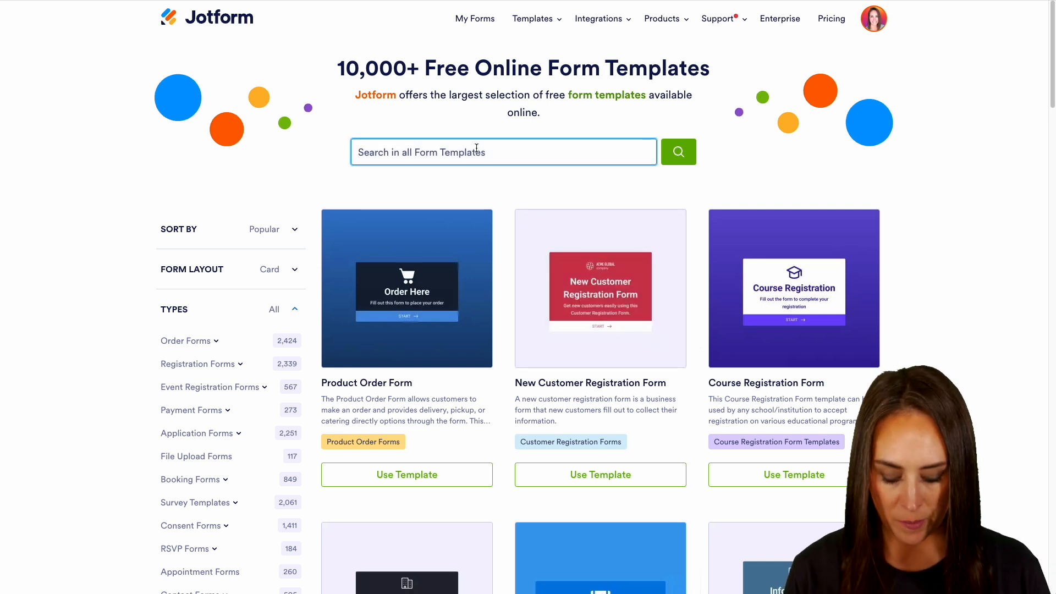
{"action": "type", "text": "repair"}
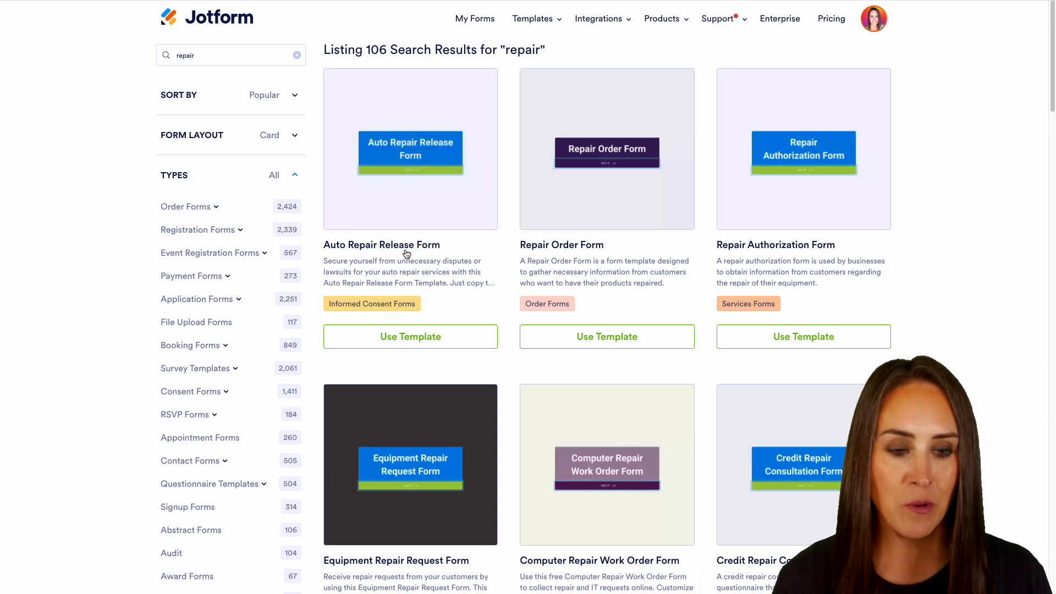
{"action": "scroll", "scroll_direction": "down", "scroll_amount": 3}
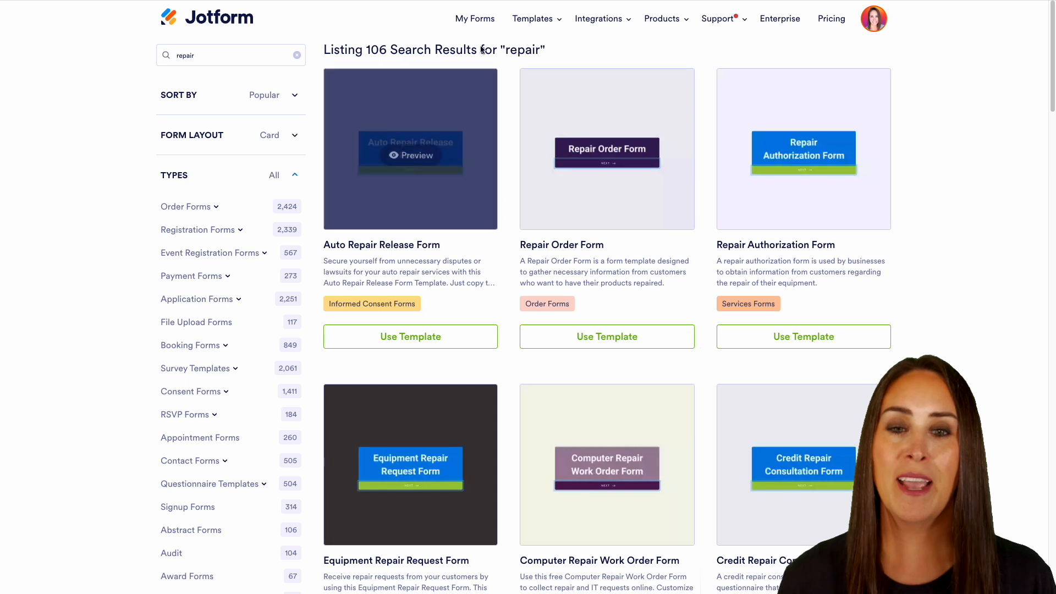
{"action": "left_click", "coordinate": [474, 19]}
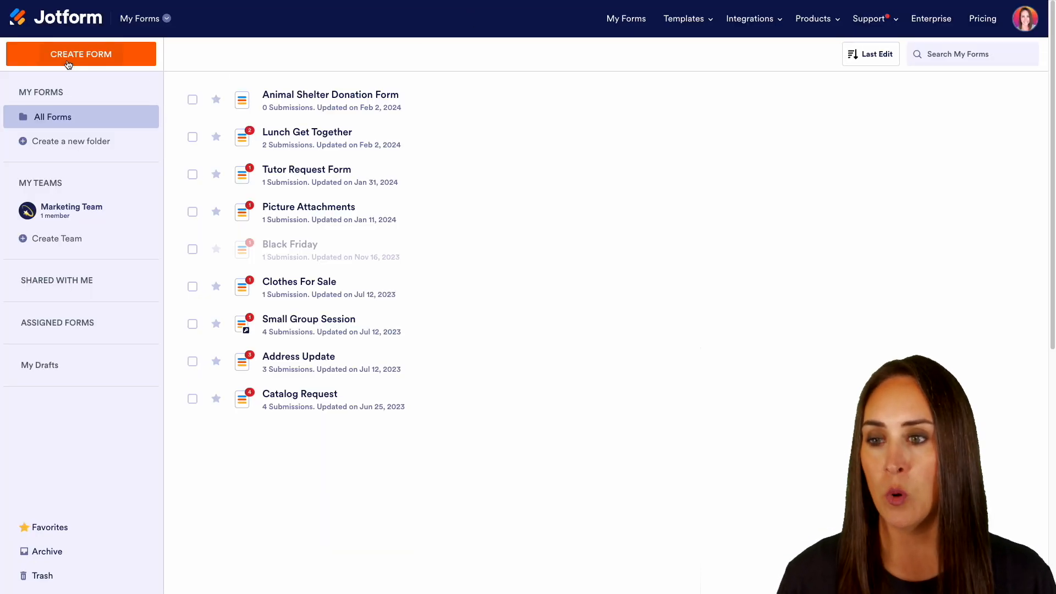
- Create a blank Classic Form from scratch and title it 'Repair Request'
{"action": "left_click", "coordinate": [81, 54]}
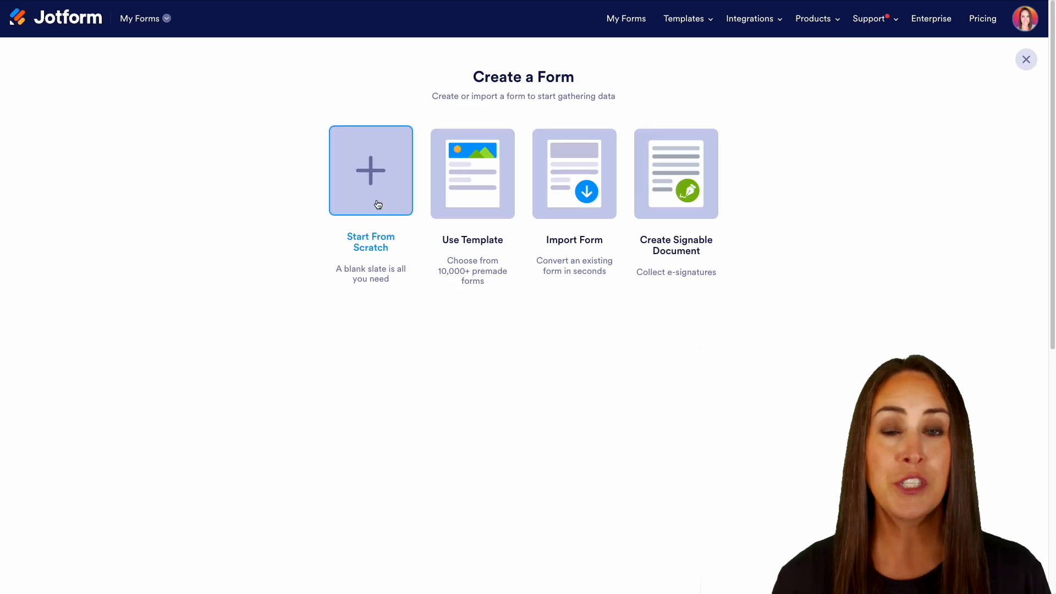
{"action": "left_click", "coordinate": [370, 170]}
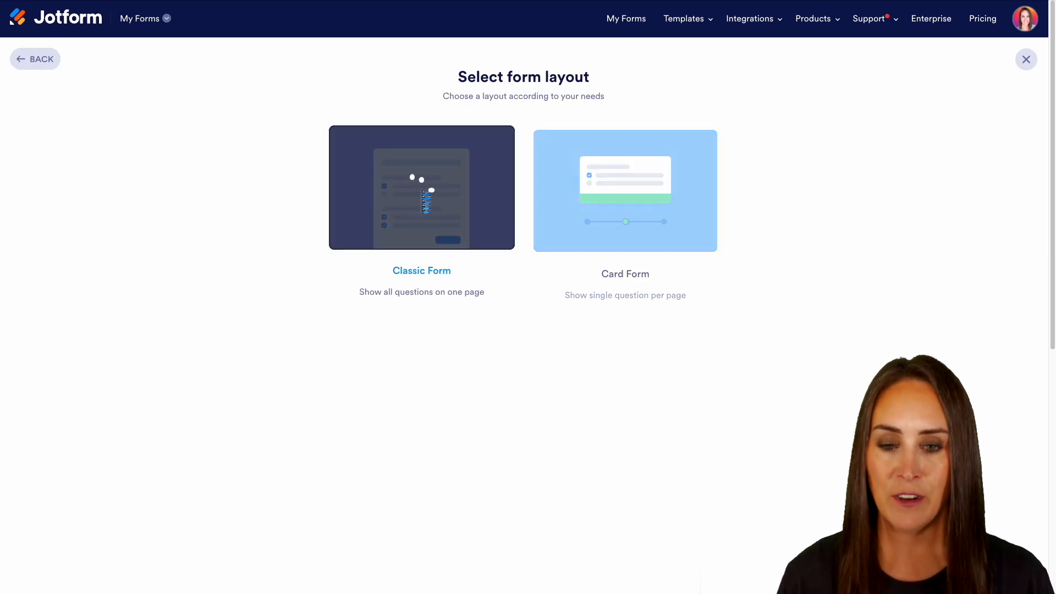
{"action": "left_click", "coordinate": [420, 188]}
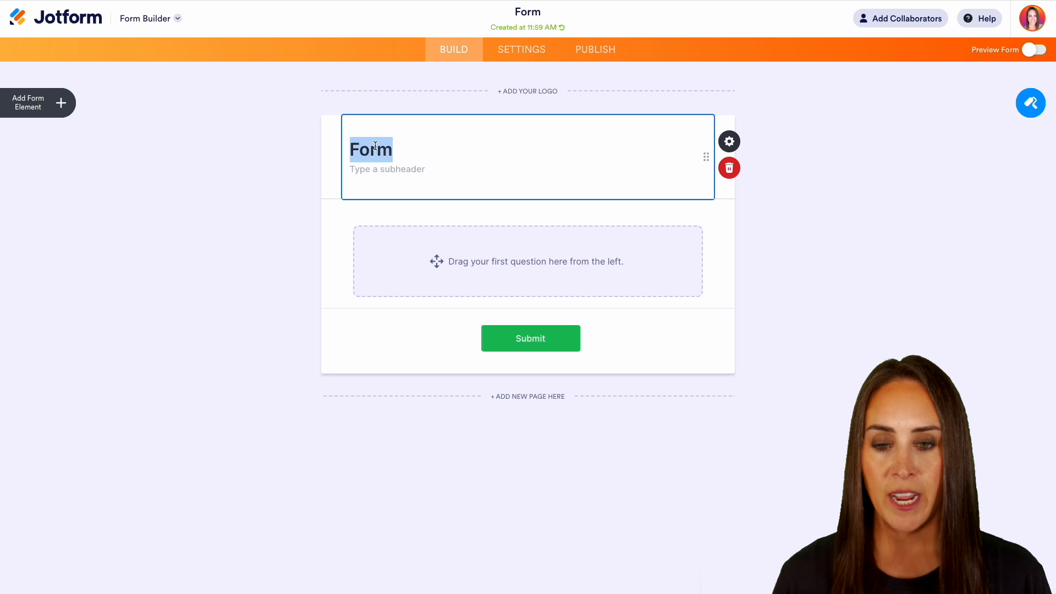
{"action": "type", "text": "Repair Request"}
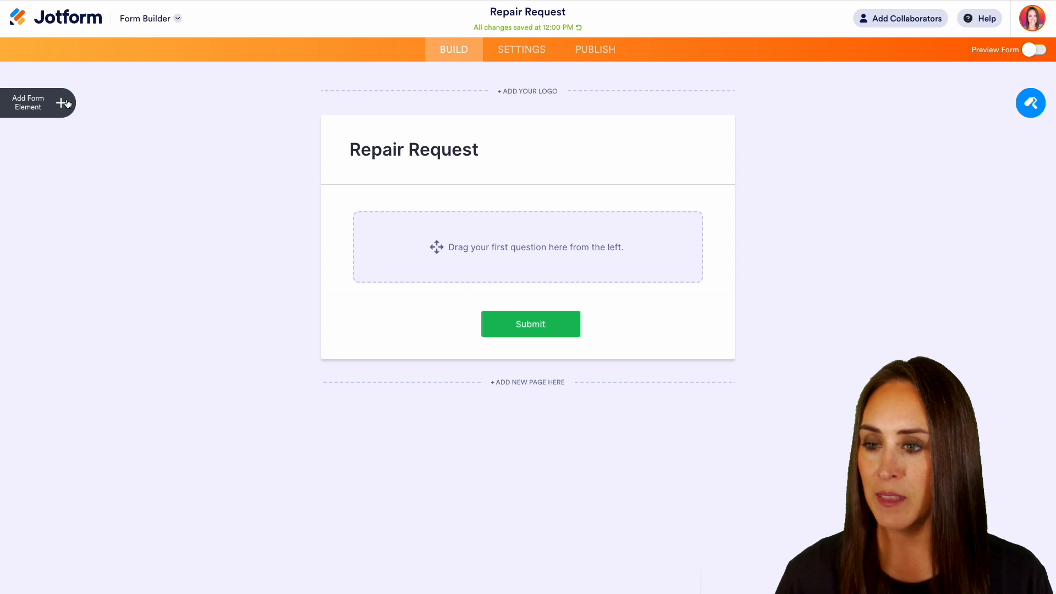
- Add Full Name, Email, Address, Phone and Appointment fields, deleting the extra Date field
{"action": "left_click", "coordinate": [28, 102]}
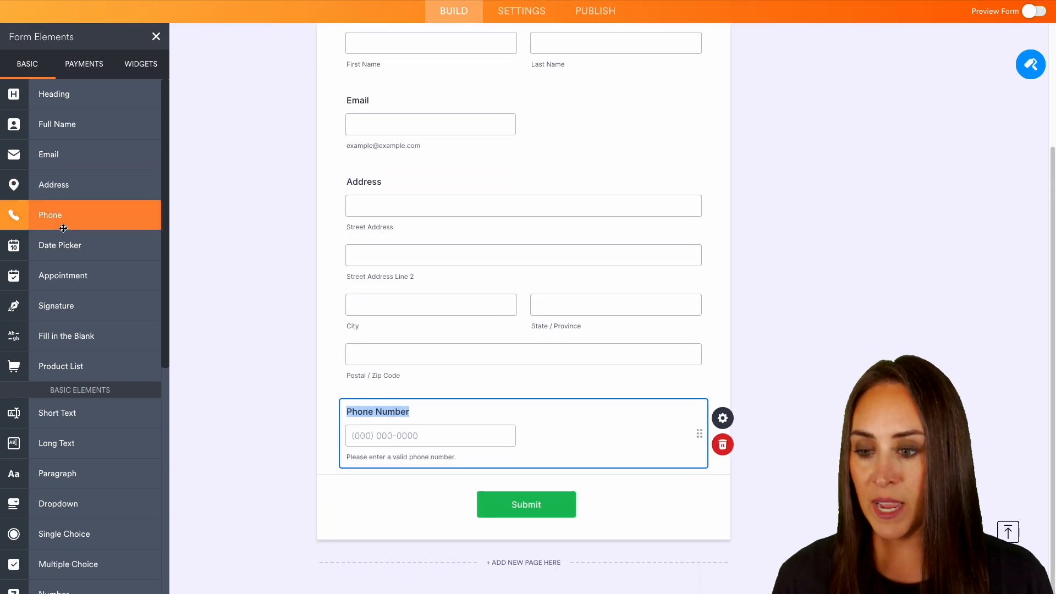
{"action": "mouse_move", "coordinate": [59, 244]}
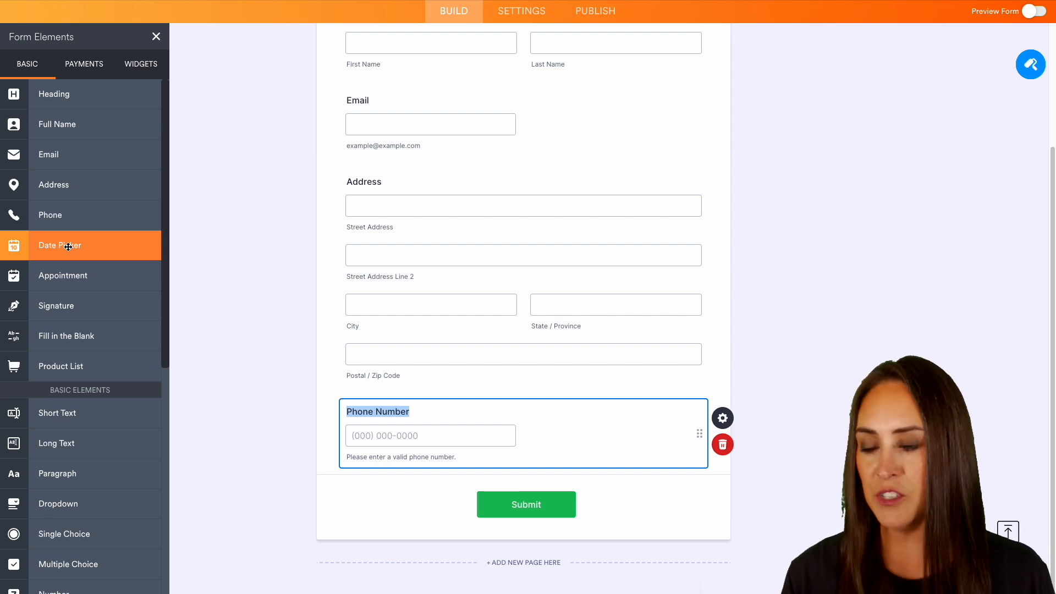
{"action": "left_click", "coordinate": [60, 245]}
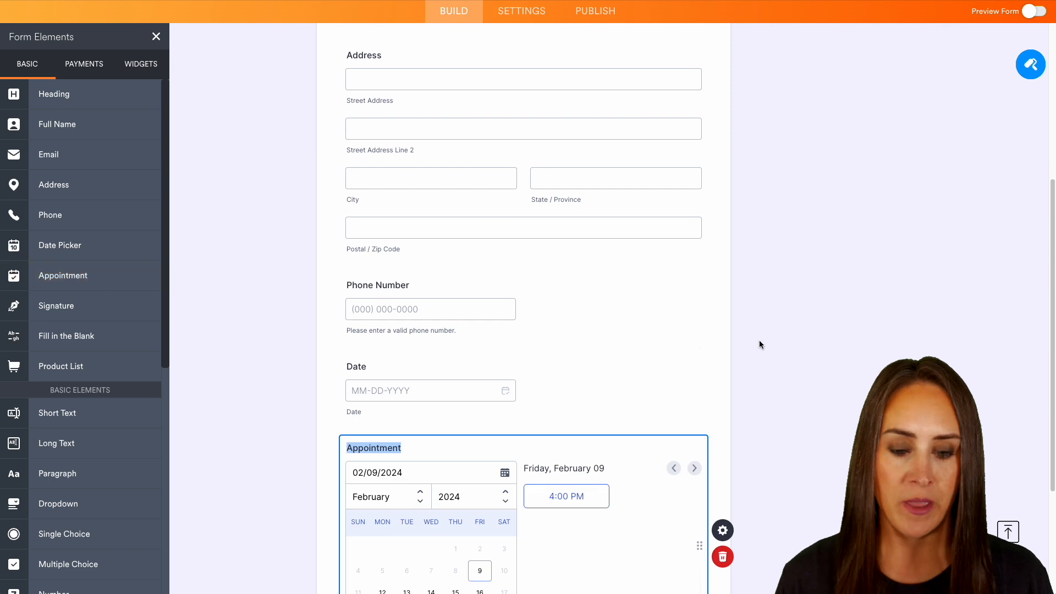
{"action": "scroll", "scroll_direction": "down", "scroll_amount": 3}
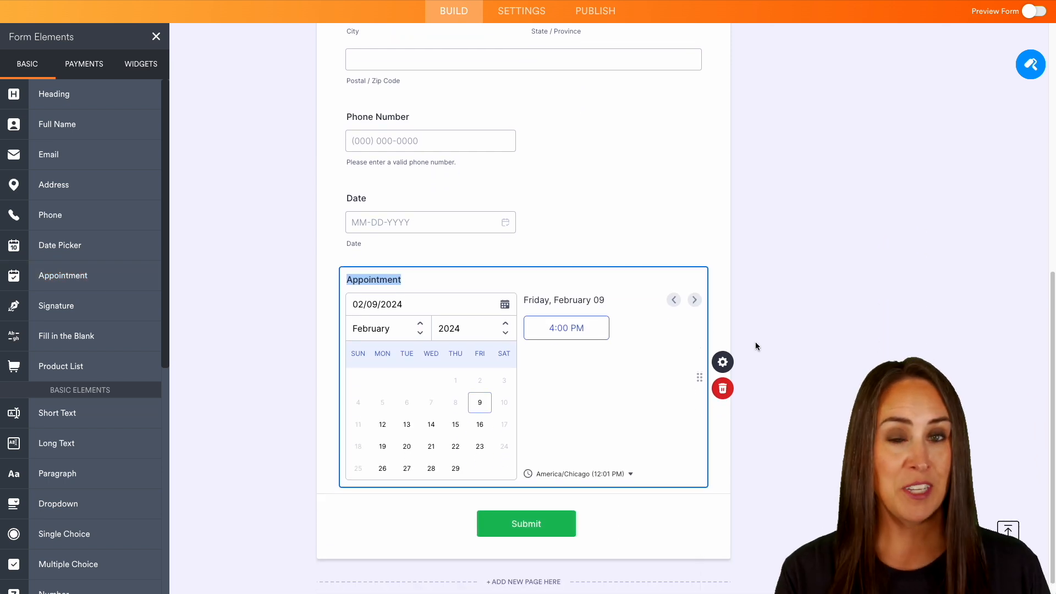
{"action": "left_click", "coordinate": [722, 388]}
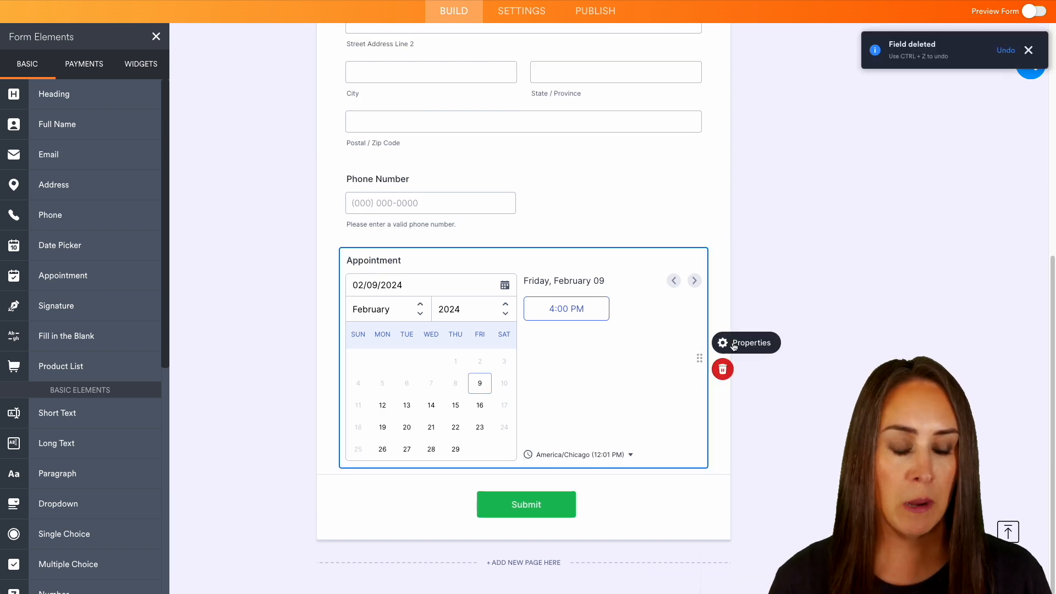
- Open the Appointment field's properties, reviewing its 60-minute slot availability and Limits options
{"action": "left_click", "coordinate": [746, 342]}
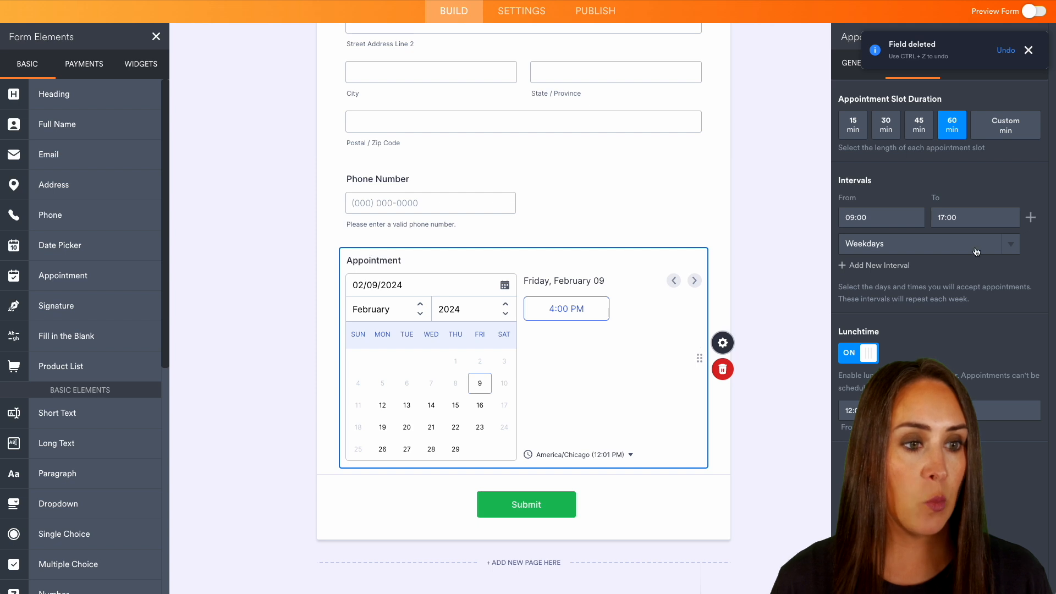
{"action": "left_click", "coordinate": [1028, 51]}
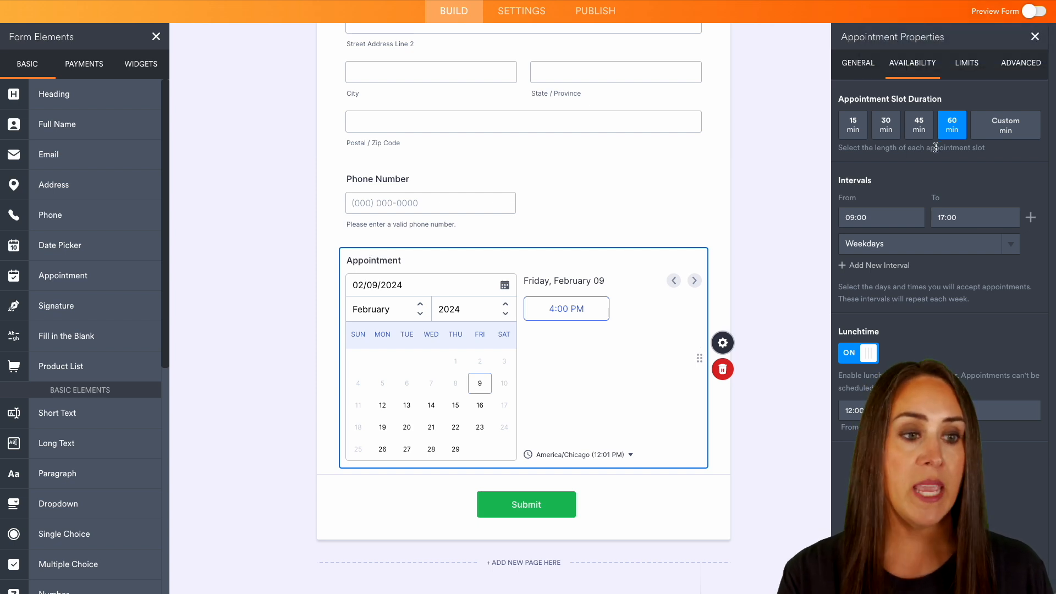
{"action": "left_click", "coordinate": [918, 124]}
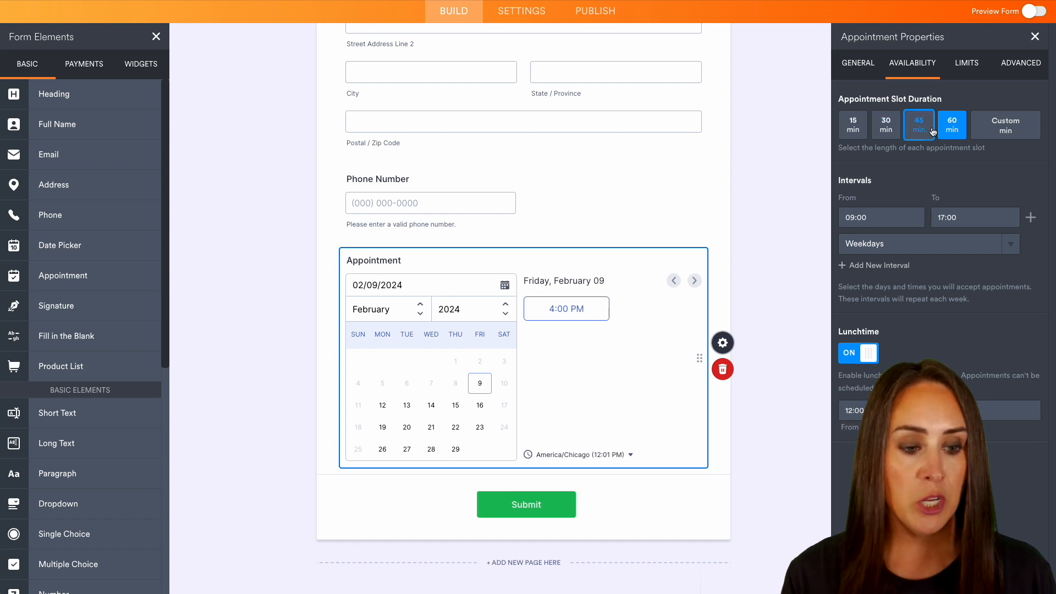
{"action": "left_click", "coordinate": [951, 124]}
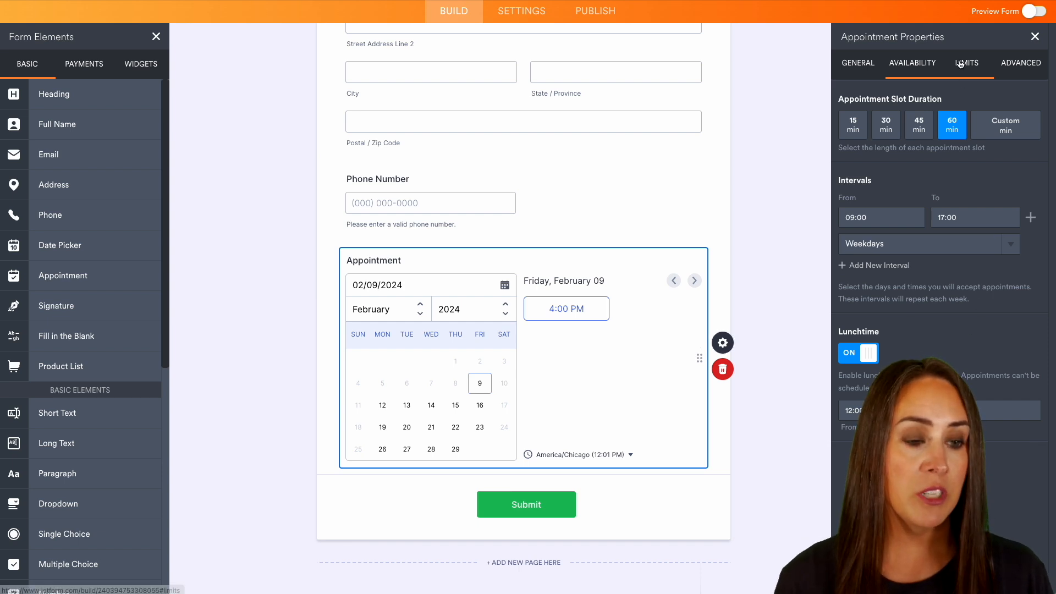
{"action": "left_click", "coordinate": [966, 63]}
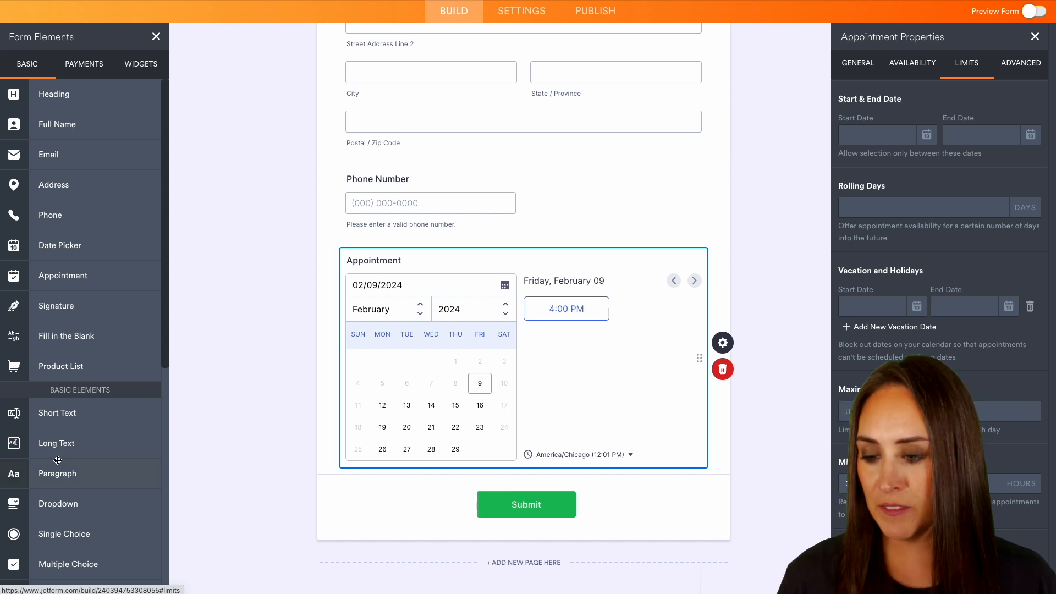
- Add a short text question labelled 'Serial Number'
{"action": "scroll", "scroll_direction": "down", "scroll_amount": 3}
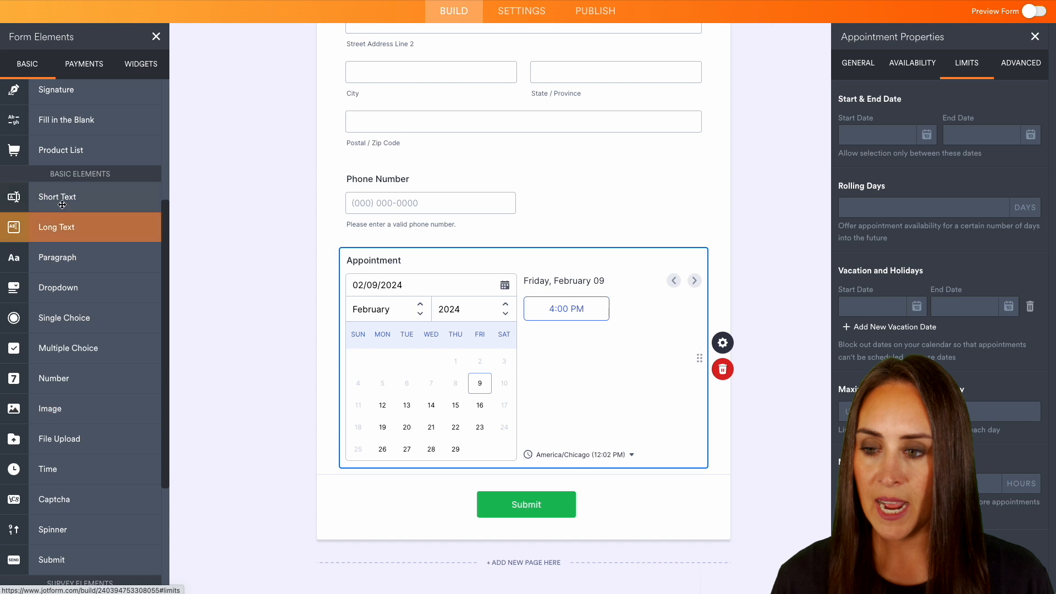
{"action": "left_click", "coordinate": [57, 197]}
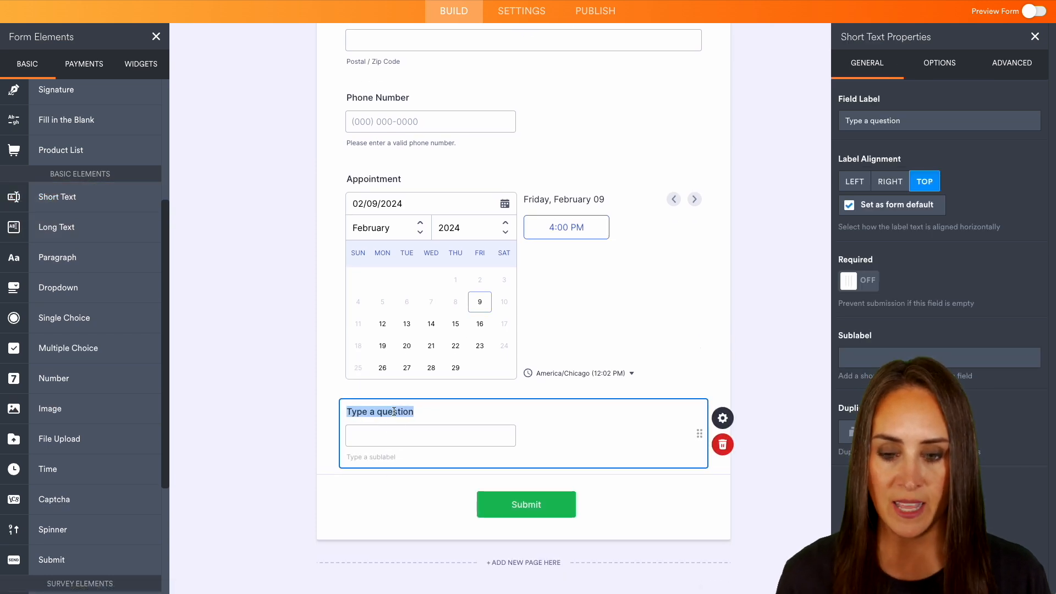
{"action": "type", "text": "Serial"}
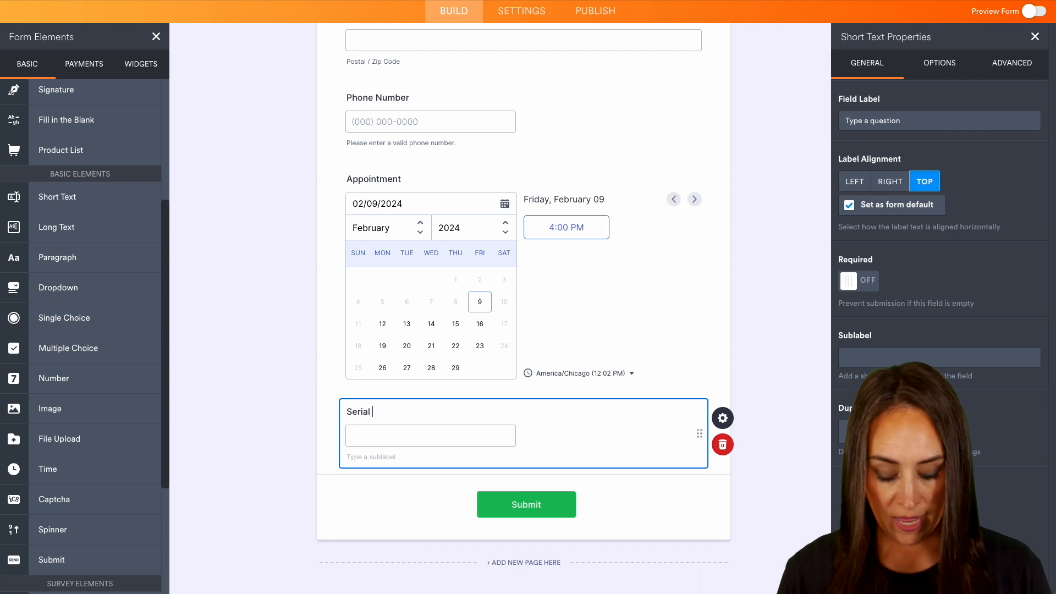
{"action": "type", "text": "Number"}
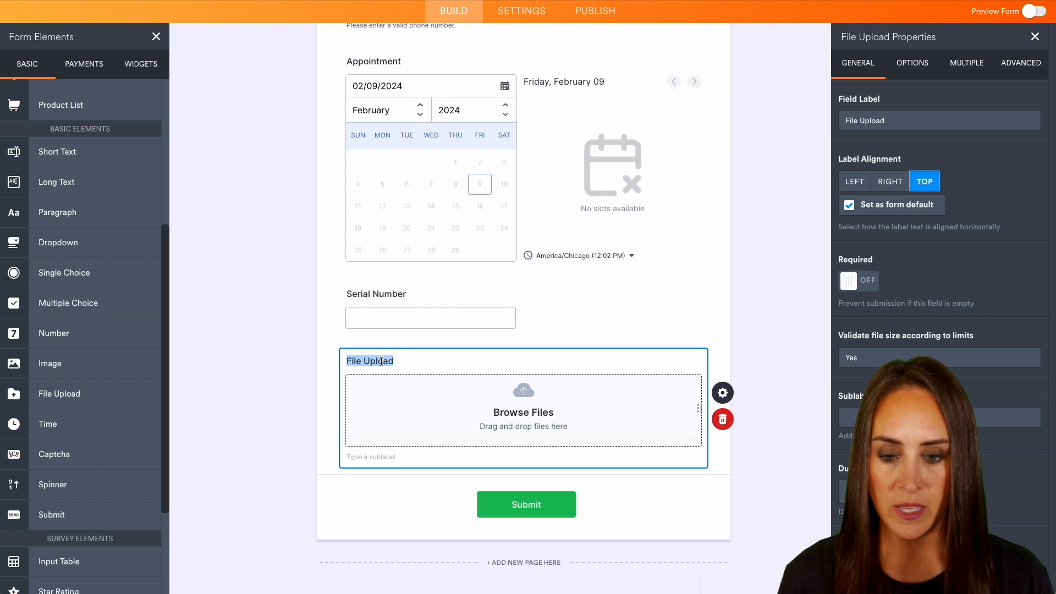
- Label the upload field 'Image of Damage' and add an 'Additional Information or Comments' long-text question
{"action": "type", "text": "Image of"}
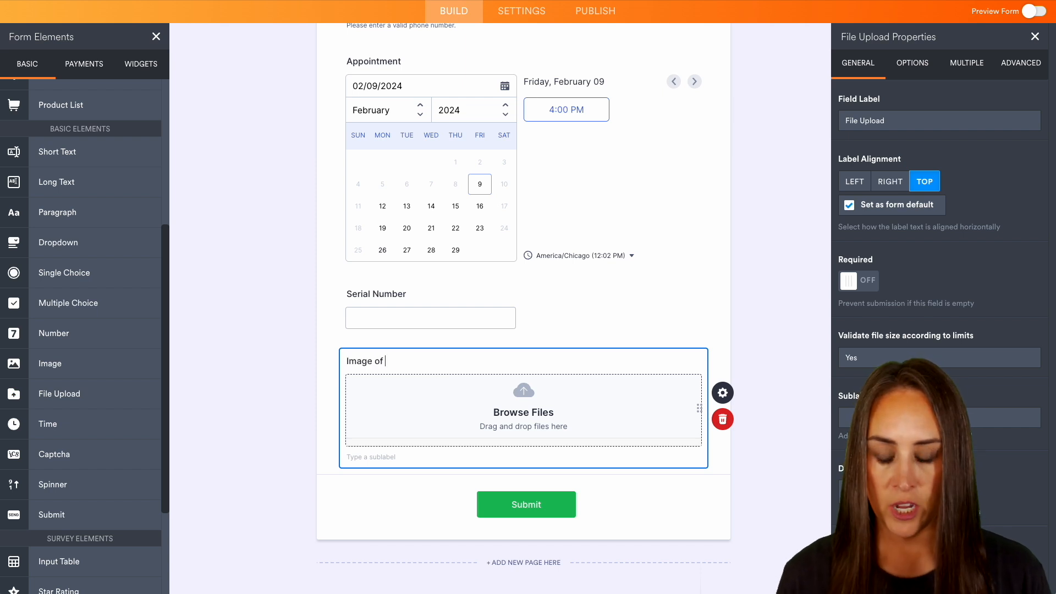
{"action": "type", "text": "Damage"}
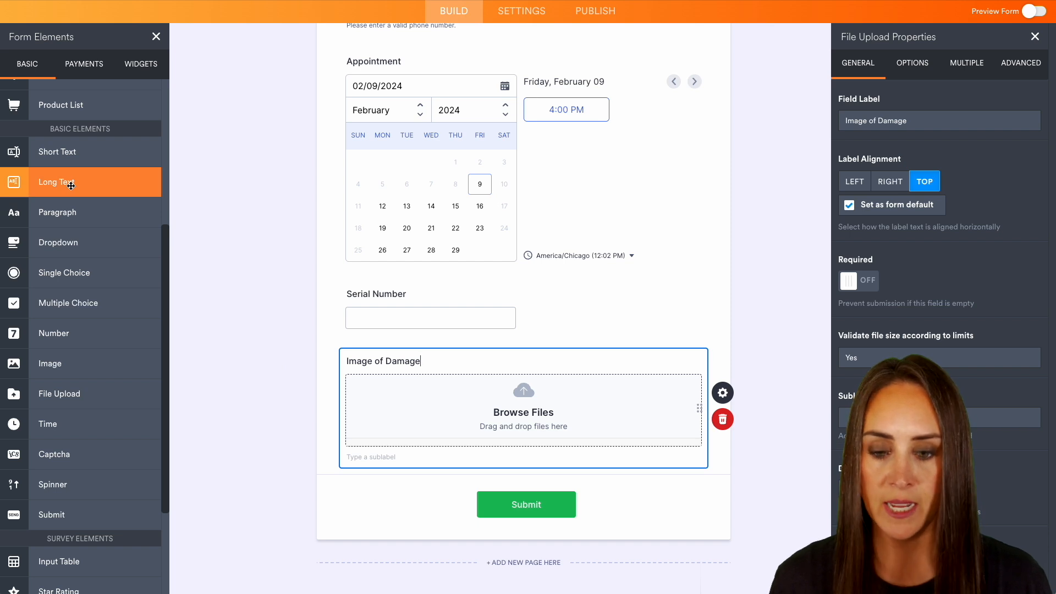
{"action": "left_click", "coordinate": [56, 183]}
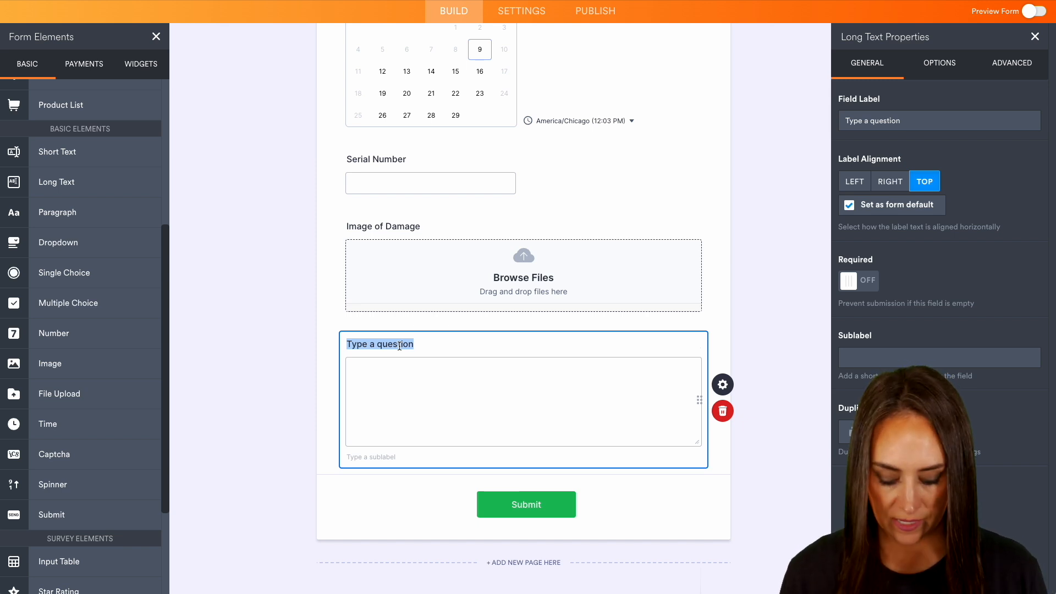
{"action": "type", "text": "Additional Information or Comments"}
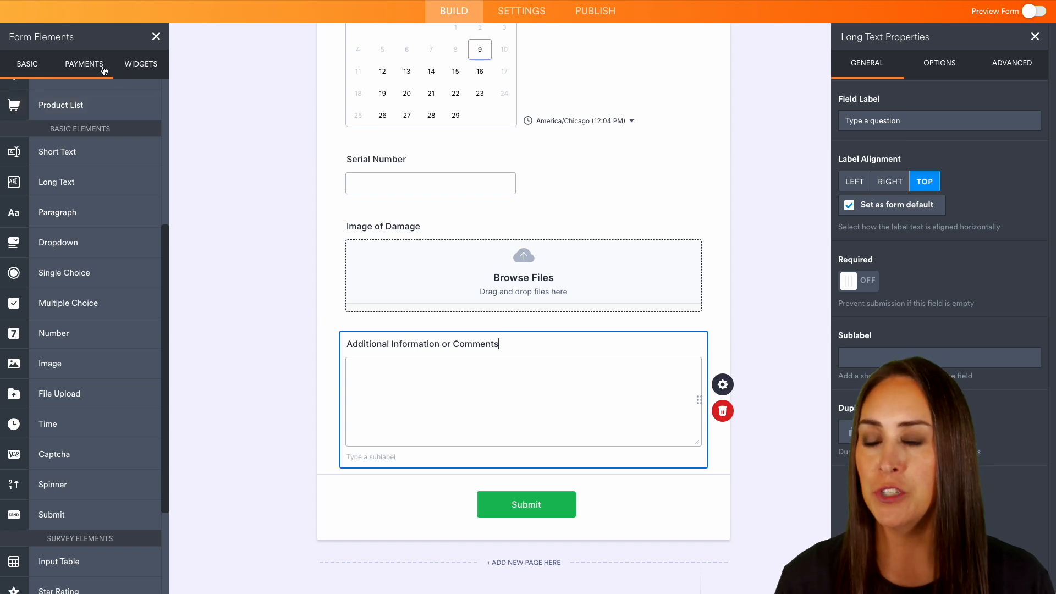
- Add a PayPal Business payment block, connect PayPal, and set payment type to Sell Products
{"action": "left_click", "coordinate": [84, 63]}
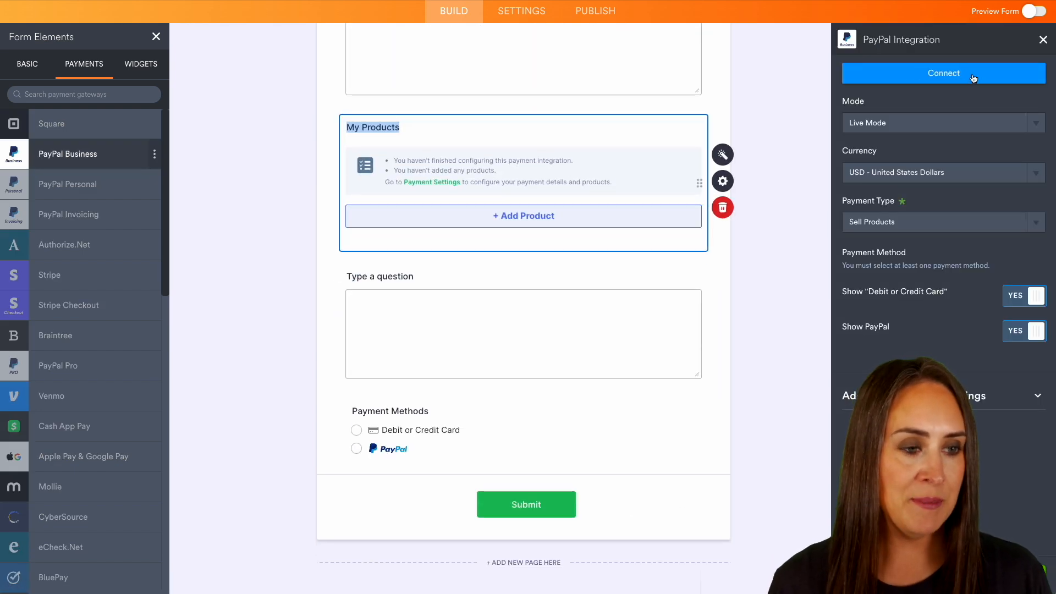
{"action": "left_click", "coordinate": [944, 73]}
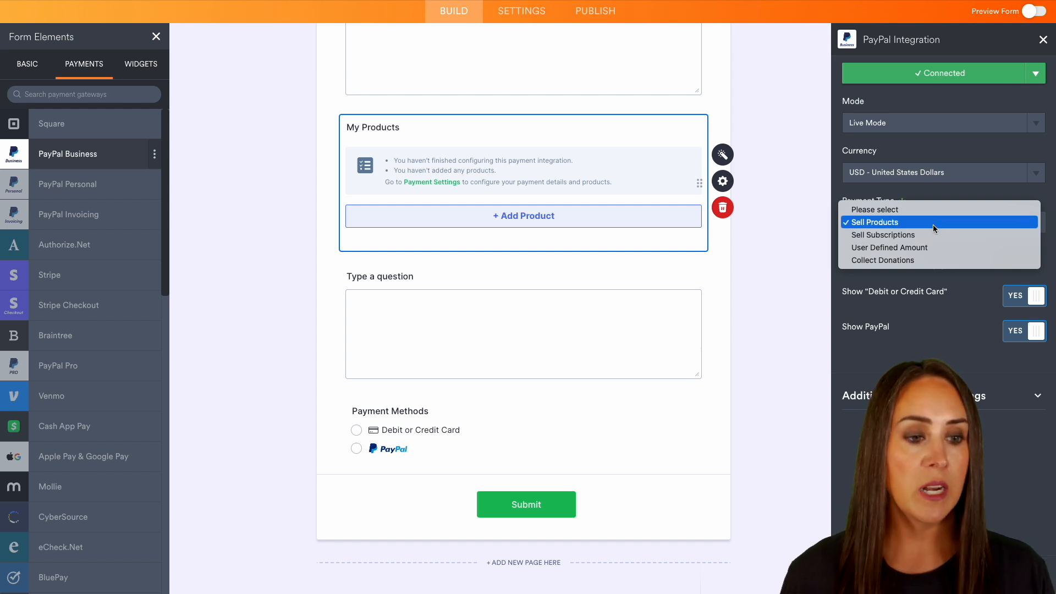
{"action": "left_click", "coordinate": [873, 222]}
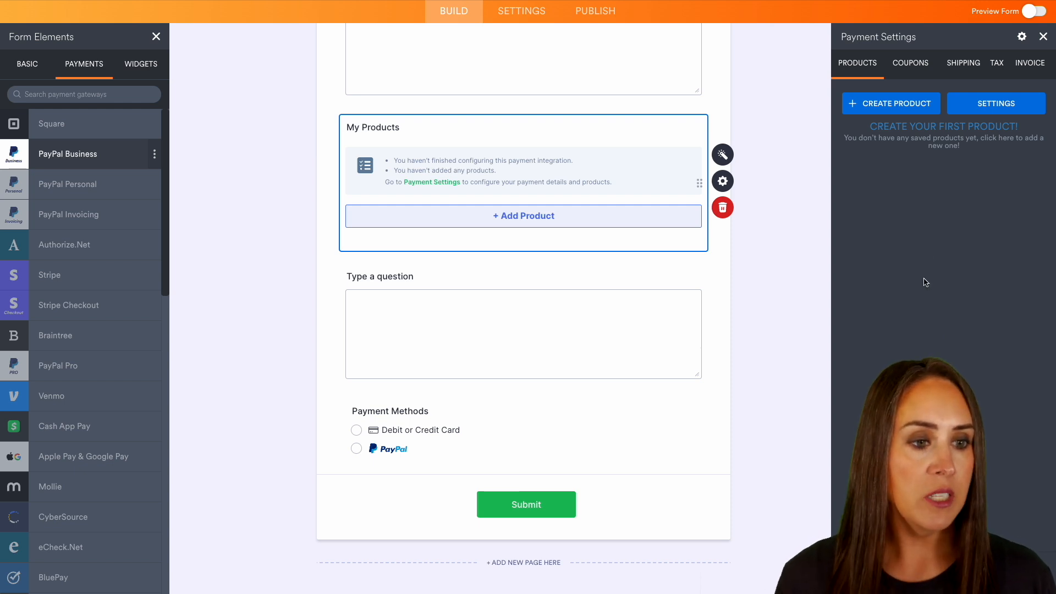
- Create and save two products, Oil Change at 10 and Tire Rotation at 10
{"action": "left_click", "coordinate": [890, 103]}
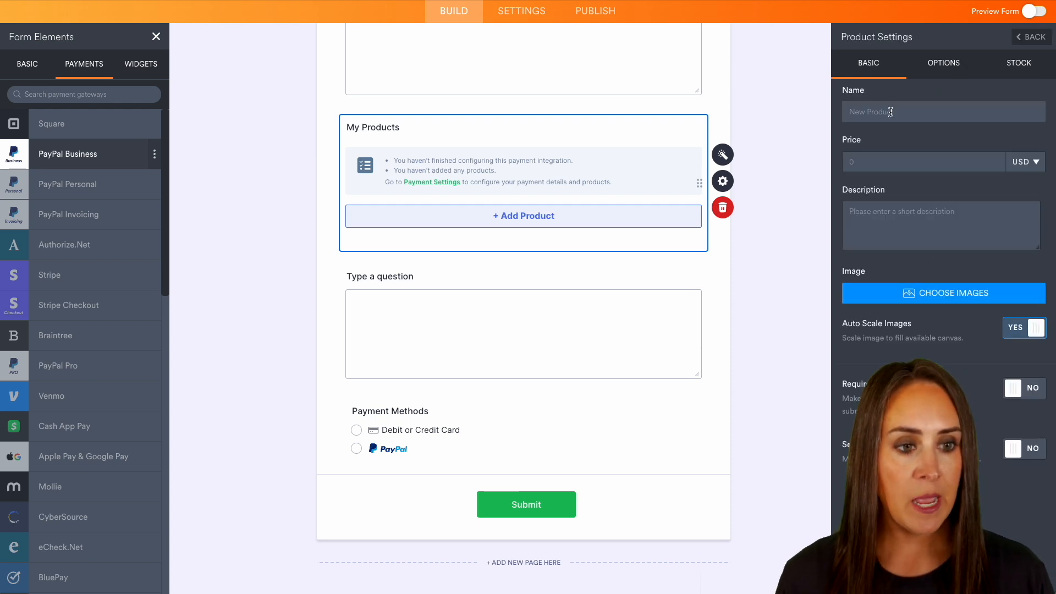
{"action": "type", "text": "Oil Chag"}
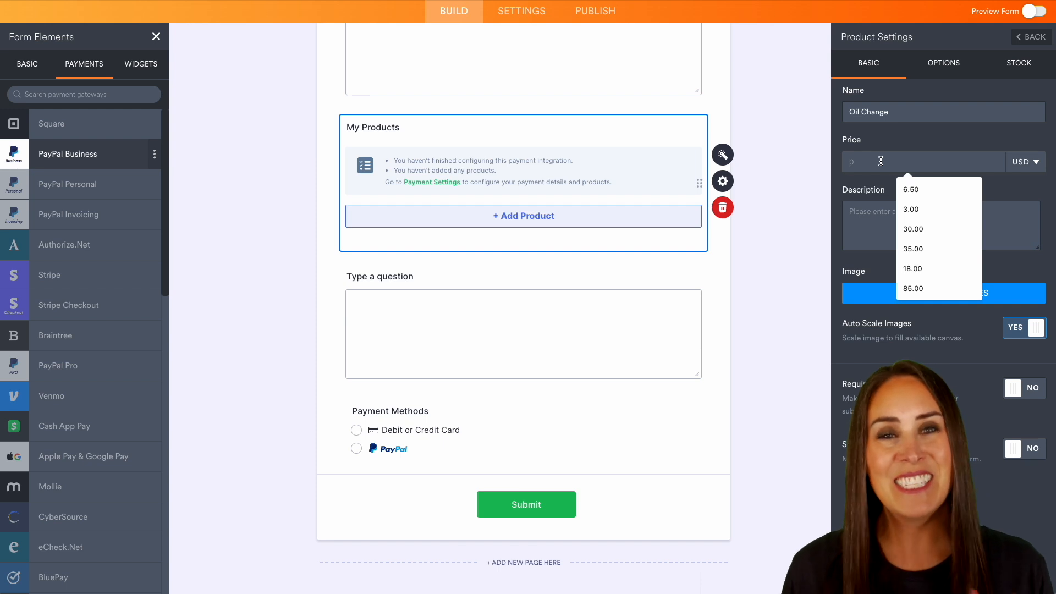
{"action": "type", "text": "10.00"}
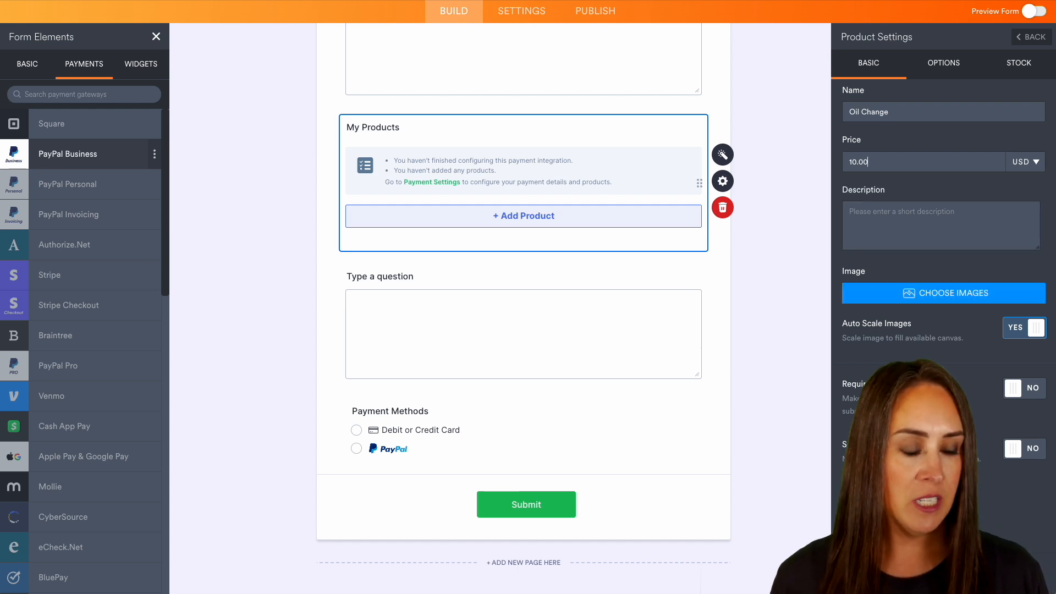
{"action": "left_click", "coordinate": [523, 215]}
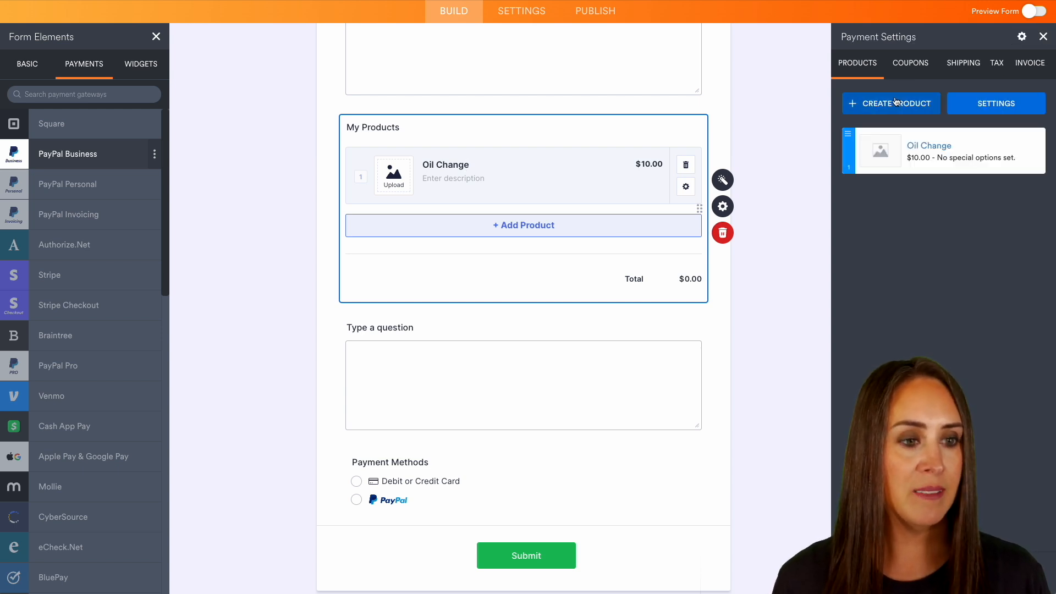
{"action": "left_click", "coordinate": [890, 102]}
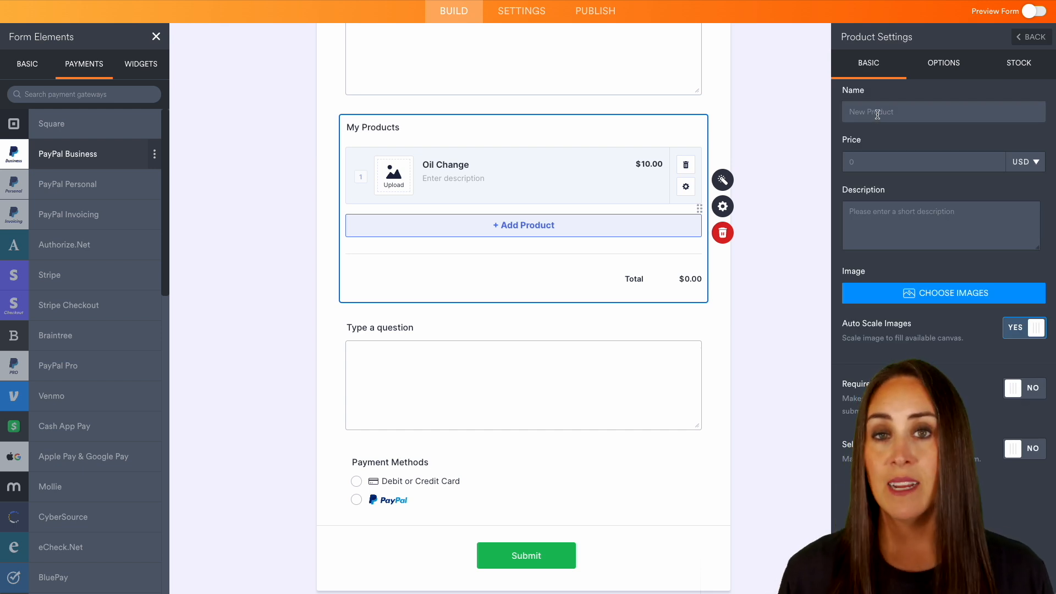
{"action": "type", "text": "Tire Rotation"}
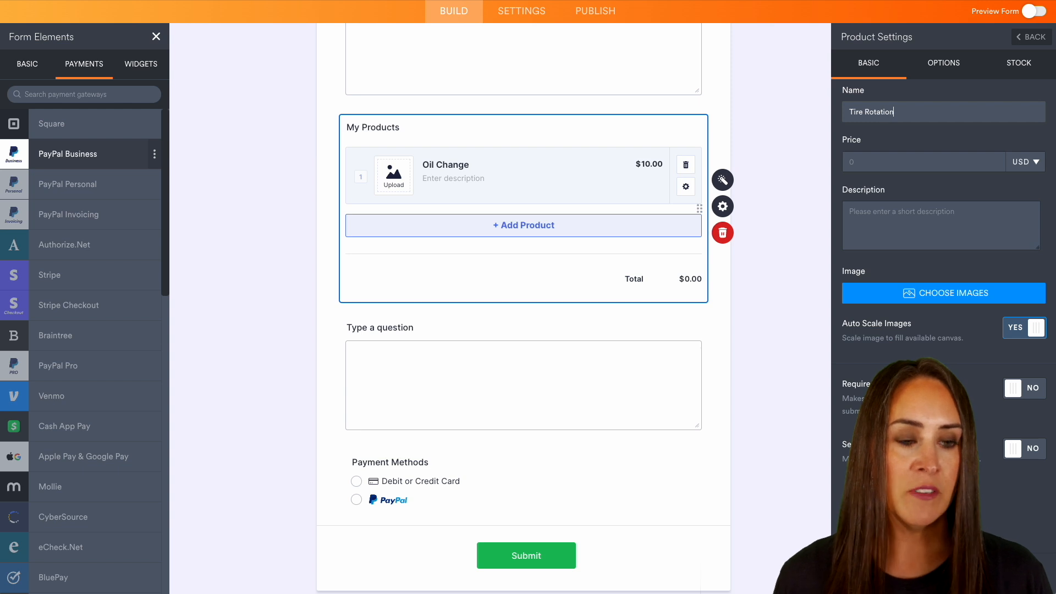
{"action": "left_click", "coordinate": [923, 161]}
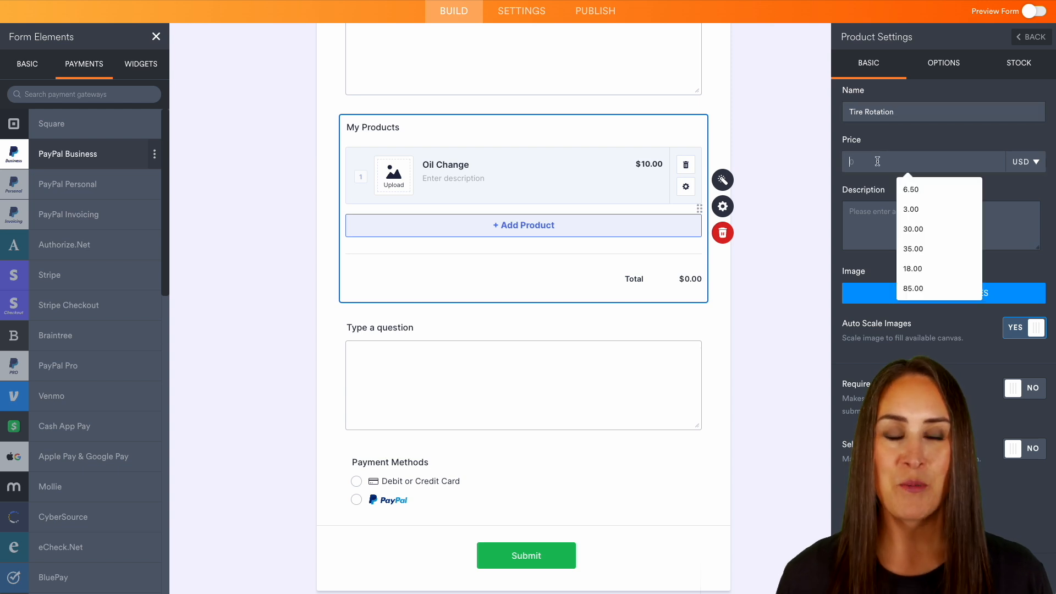
{"action": "type", "text": "10.00"}
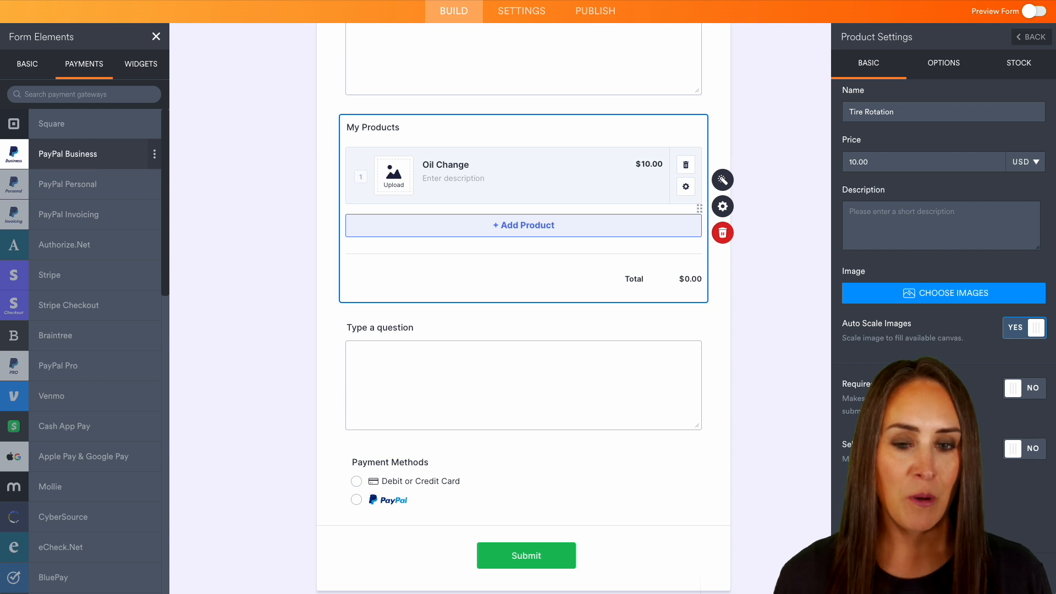
{"action": "left_click", "coordinate": [523, 225]}
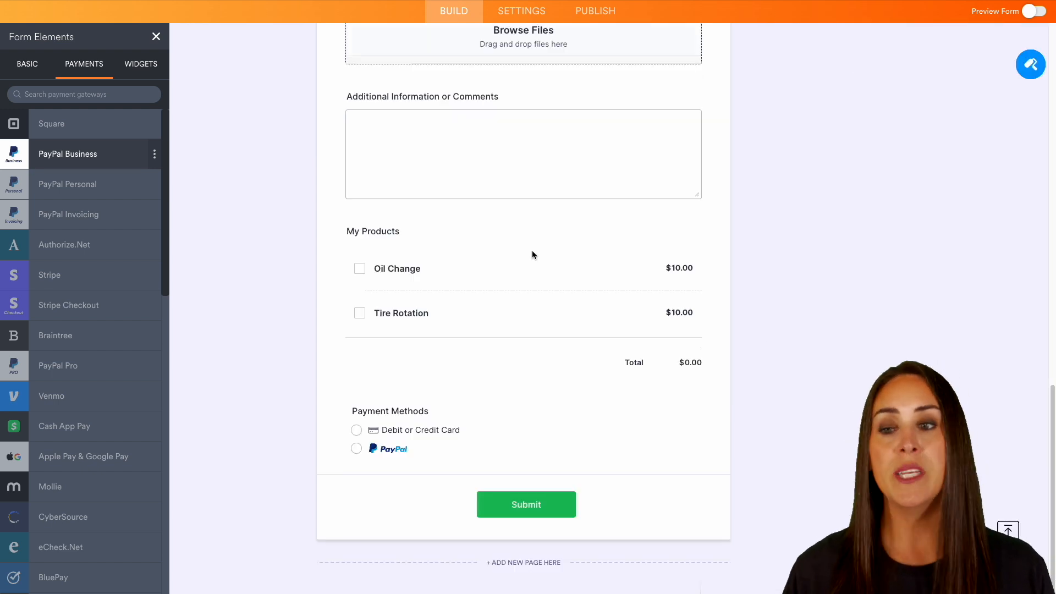
- In Form Designer, upload a tire-repair photo as page background and set the font to Roboto
{"action": "left_click", "coordinate": [156, 36]}
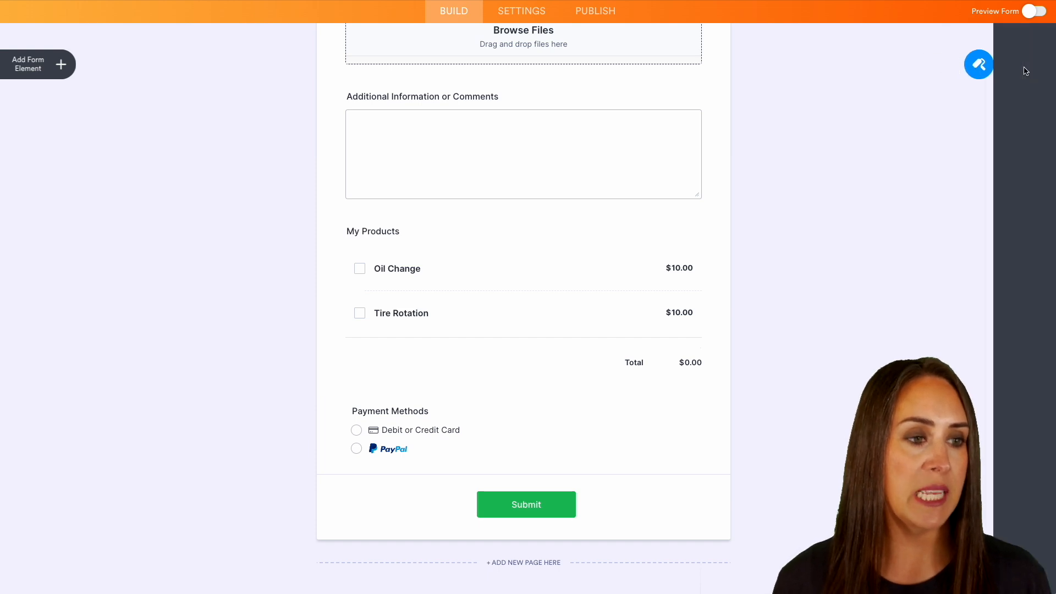
{"action": "left_click", "coordinate": [978, 63]}
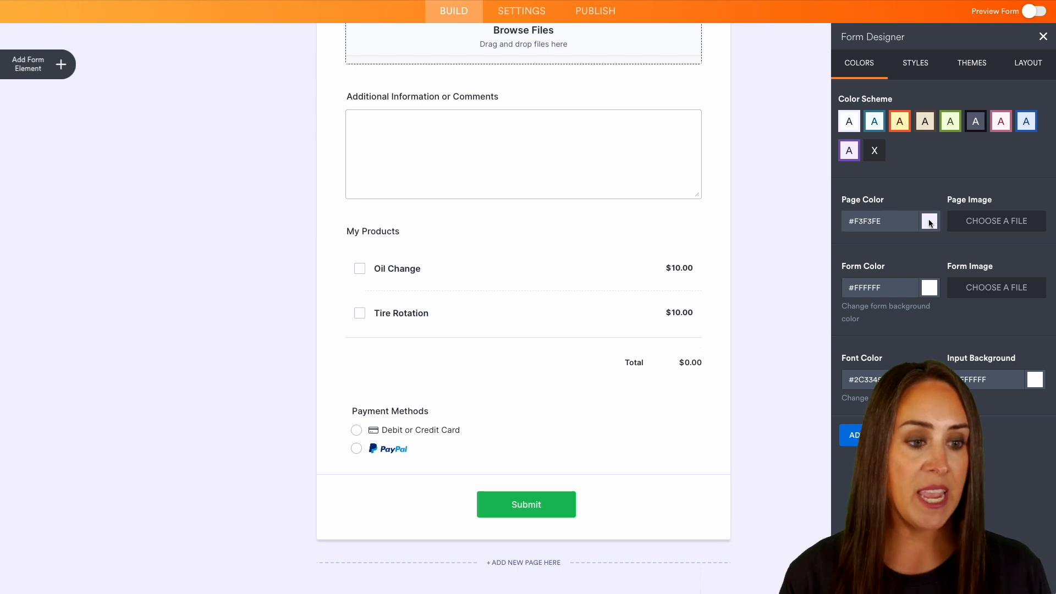
{"action": "mouse_move", "coordinate": [790, 177]}
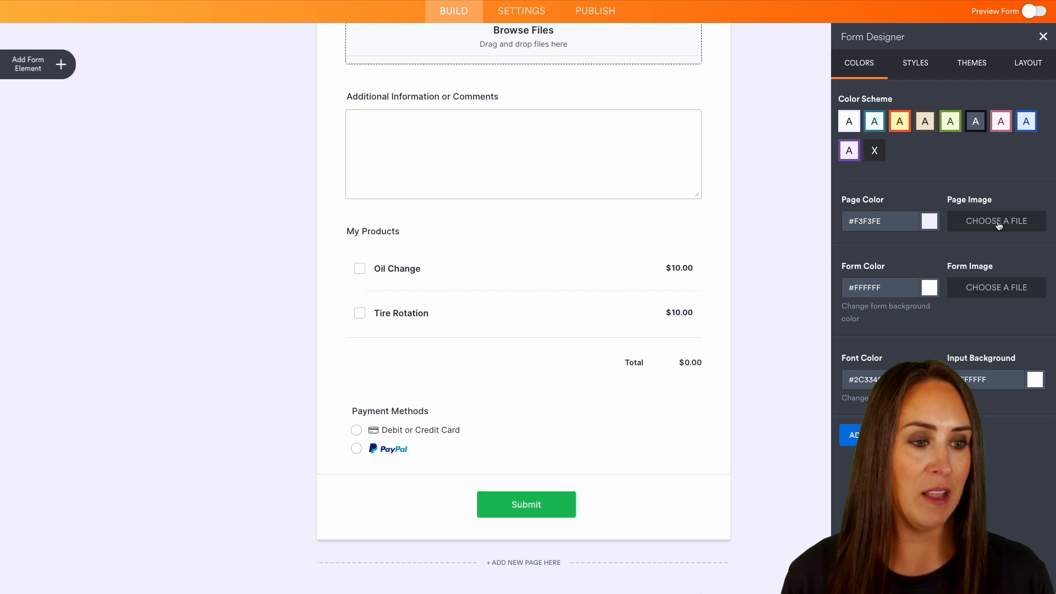
{"action": "left_click", "coordinate": [996, 221]}
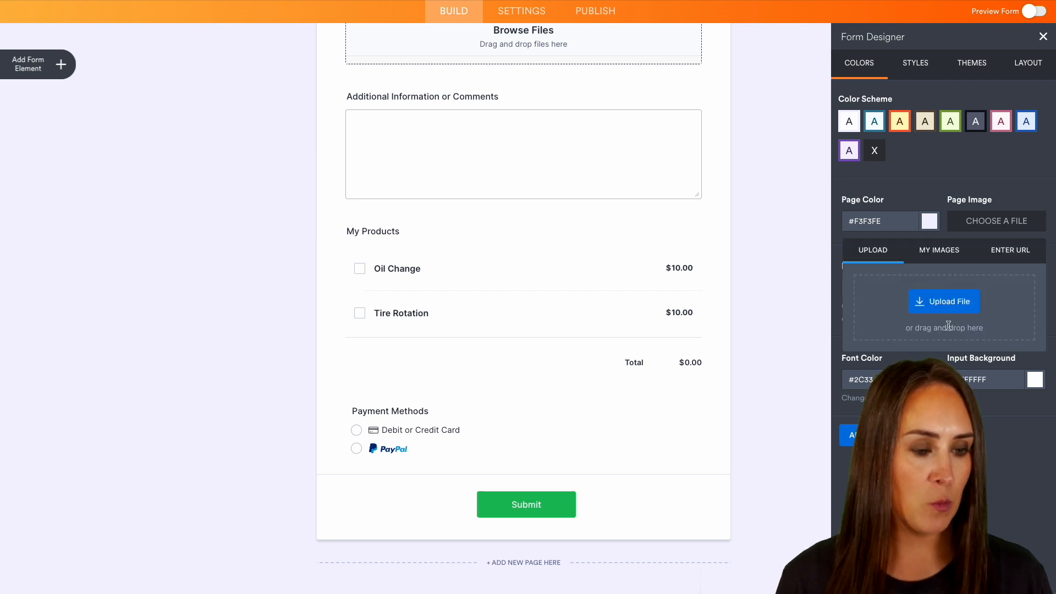
{"action": "left_click", "coordinate": [944, 301]}
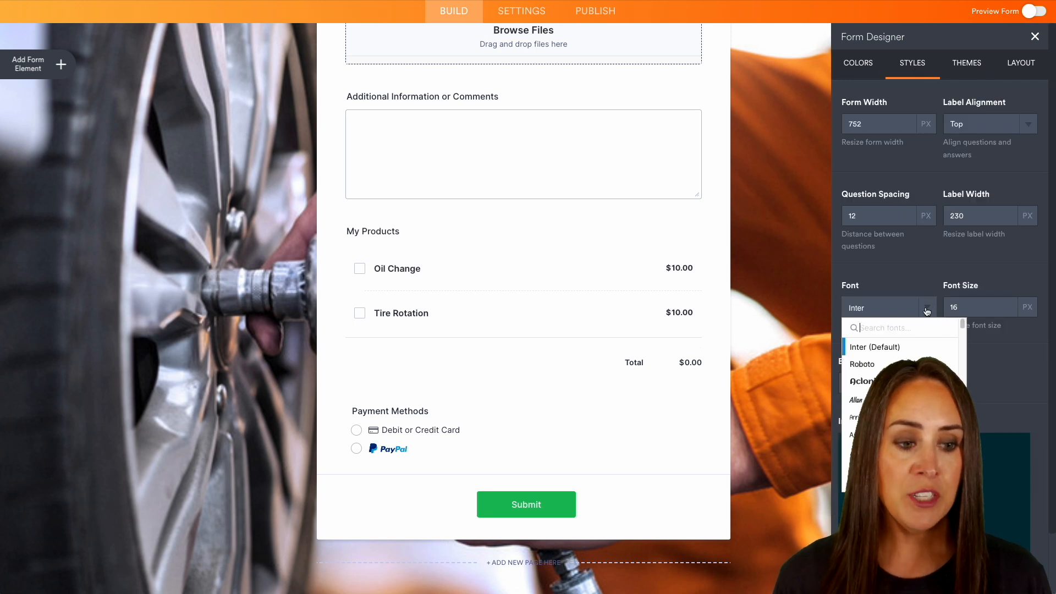
{"action": "left_click", "coordinate": [861, 364]}
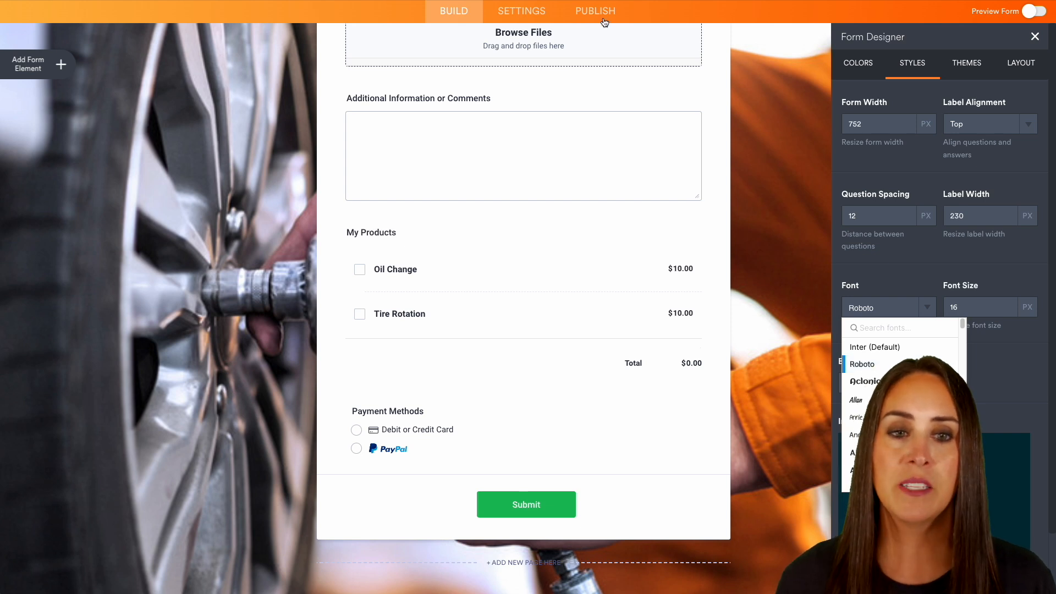
- Copy the Repair Request form's script snippet from Publish > Embed
{"action": "left_click", "coordinate": [594, 11]}
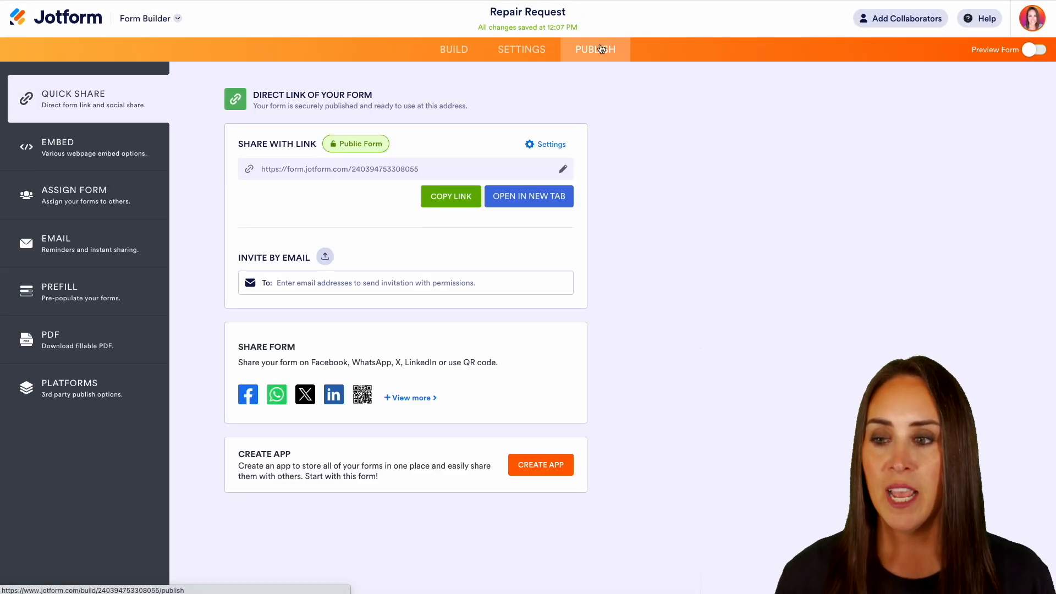
{"action": "left_click", "coordinate": [59, 142]}
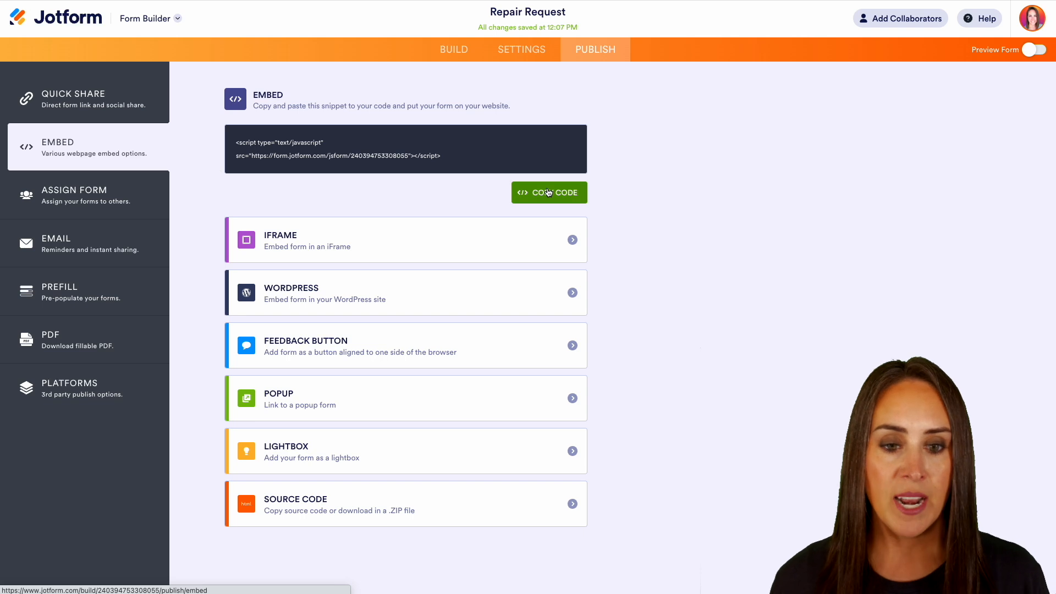
{"action": "left_click", "coordinate": [549, 192]}
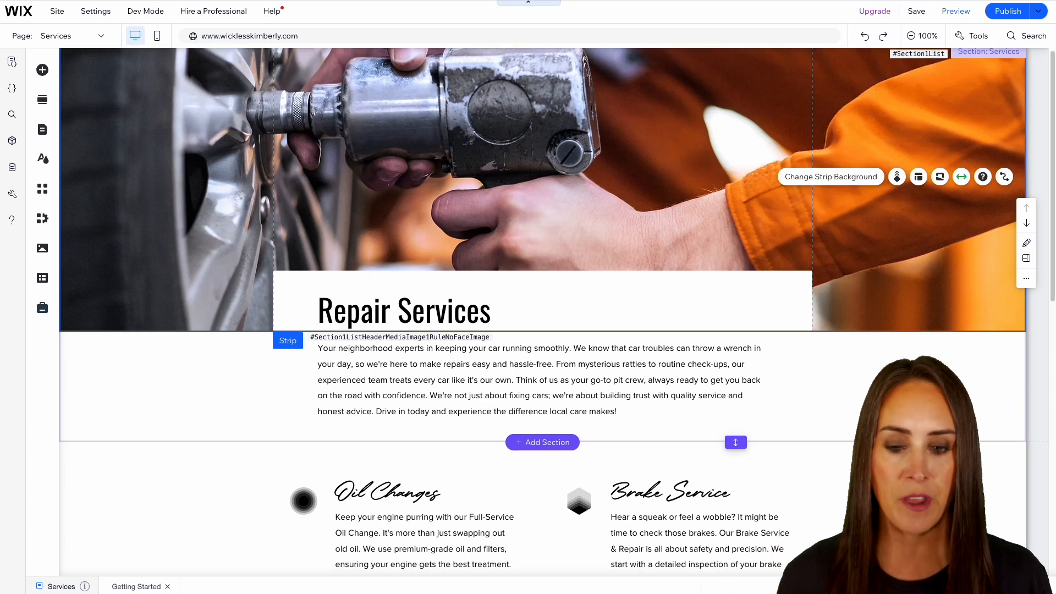
- Add a blank section below the four service descriptions and bring up Add Elements
{"action": "scroll", "scroll_direction": "down", "scroll_amount": 3}
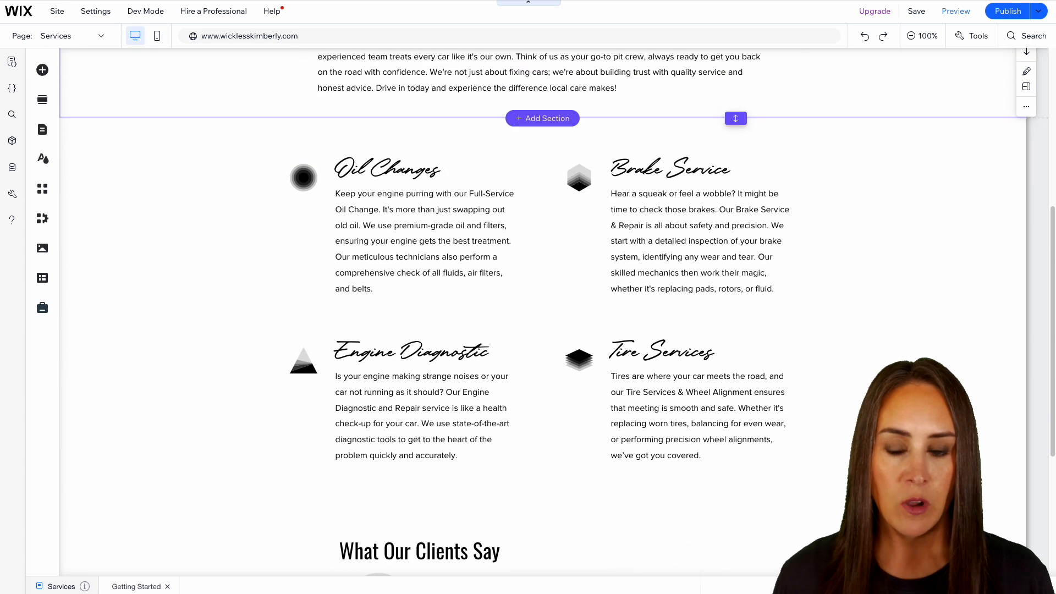
{"action": "scroll", "scroll_direction": "down", "scroll_amount": 3}
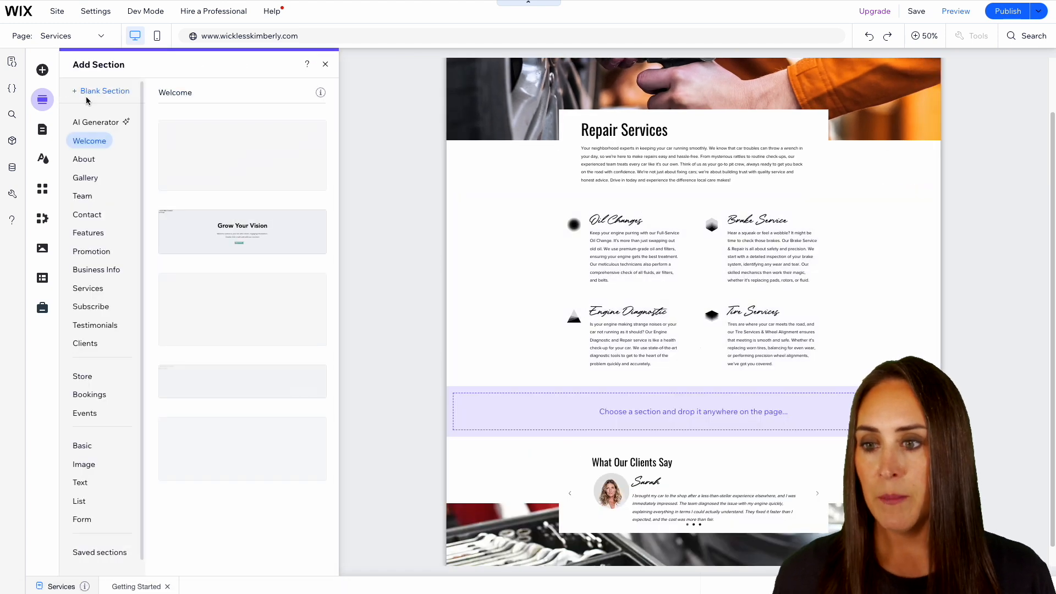
{"action": "left_click", "coordinate": [326, 63]}
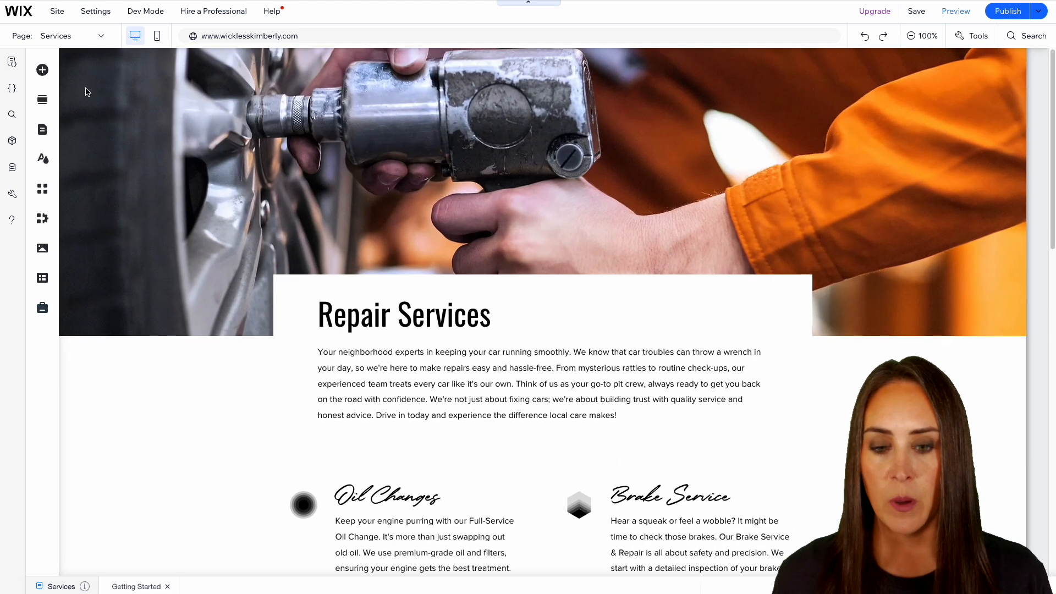
{"action": "scroll", "scroll_direction": "down", "scroll_amount": 3}
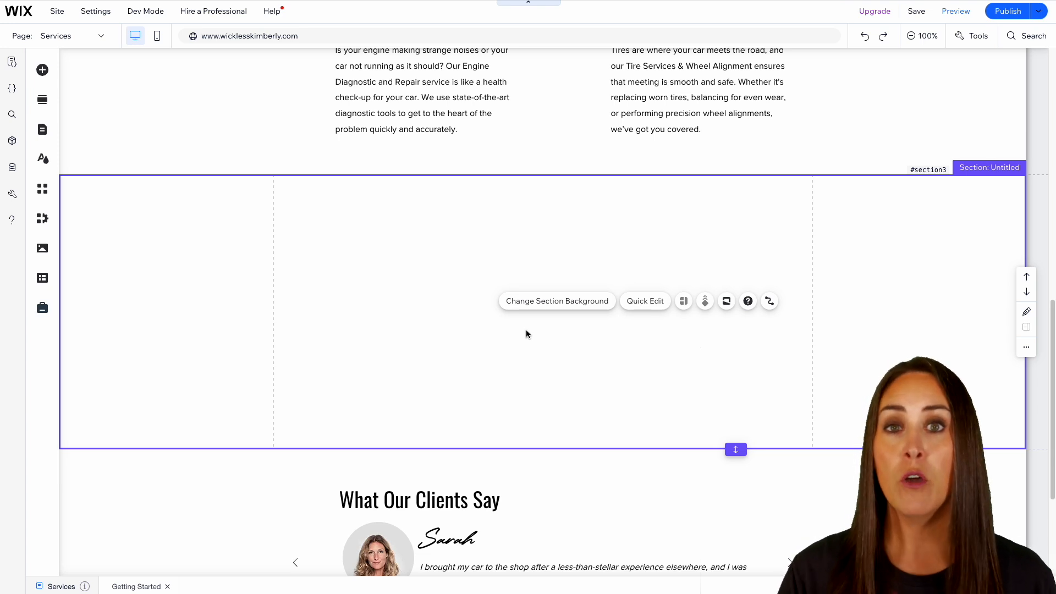
{"action": "mouse_move", "coordinate": [42, 70]}
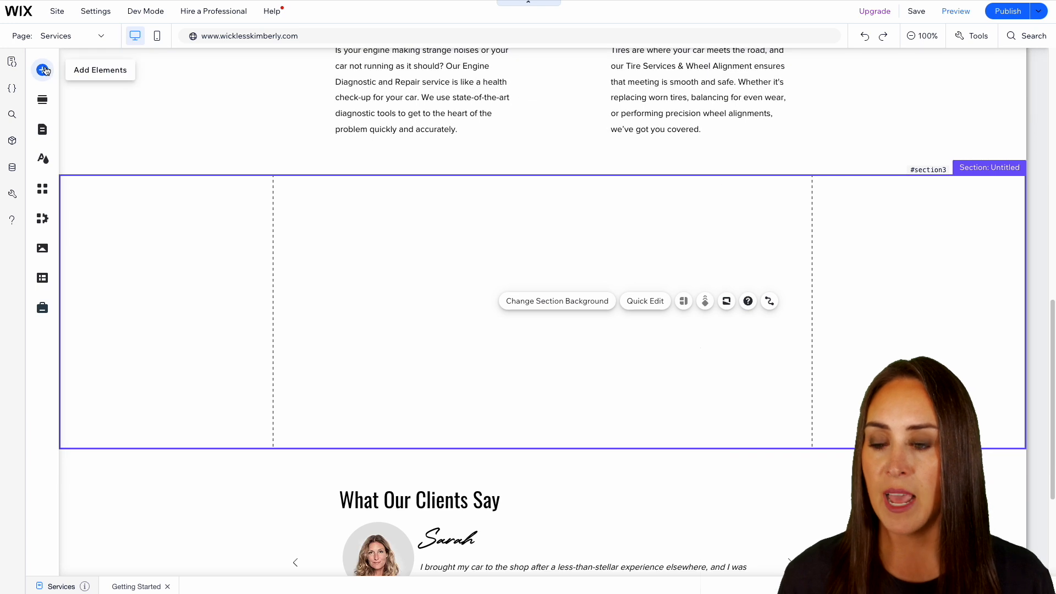
{"action": "left_click", "coordinate": [42, 69]}
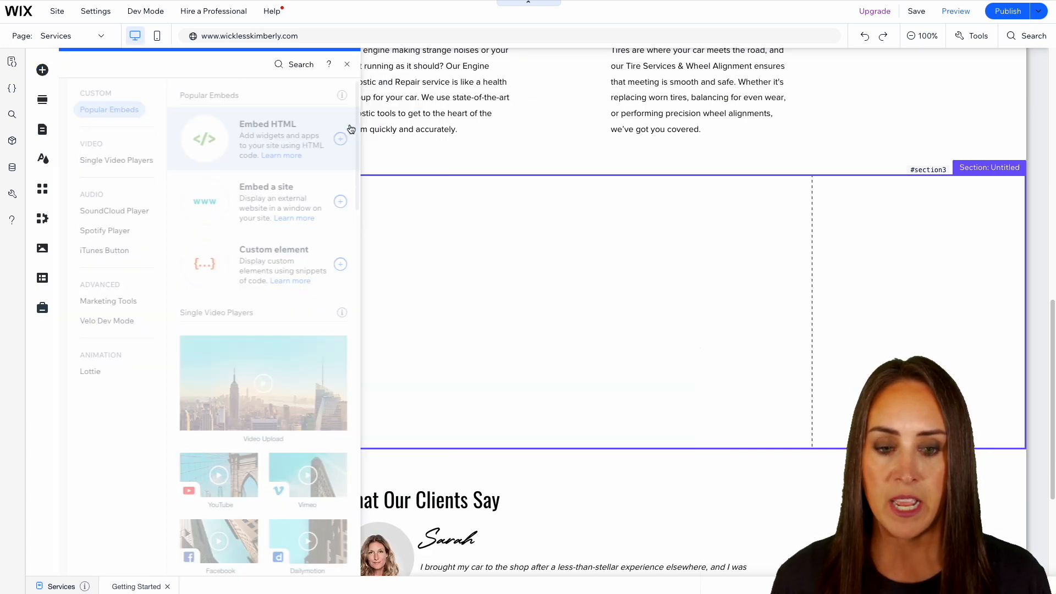
{"action": "left_click", "coordinate": [204, 139]}
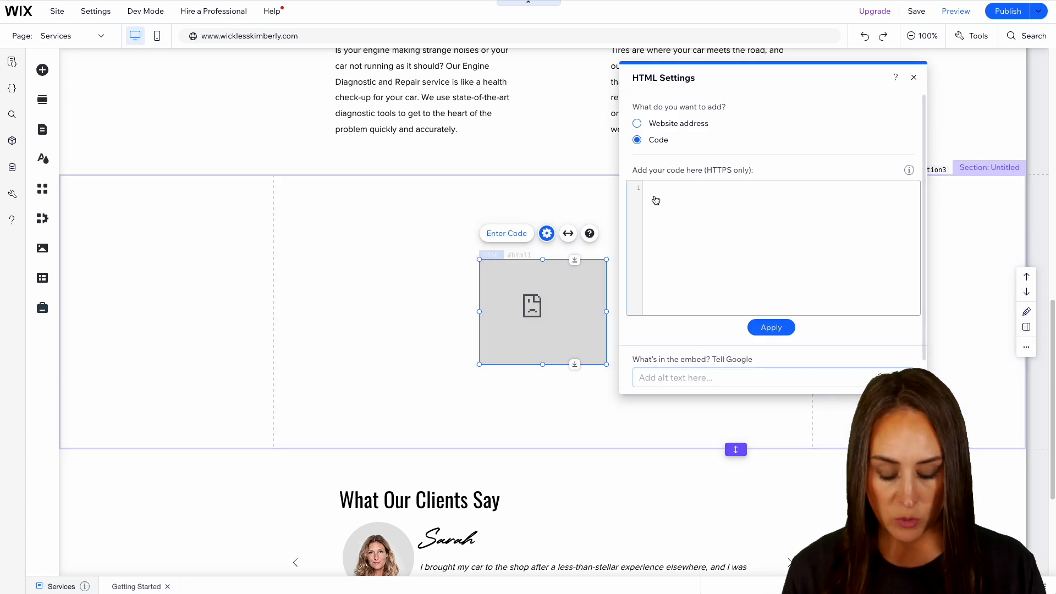
{"action": "type", "text": "<script type=\"text/javascript\" src=\"https://form.jotform.com/jsform/240394753308055\"></script>"}
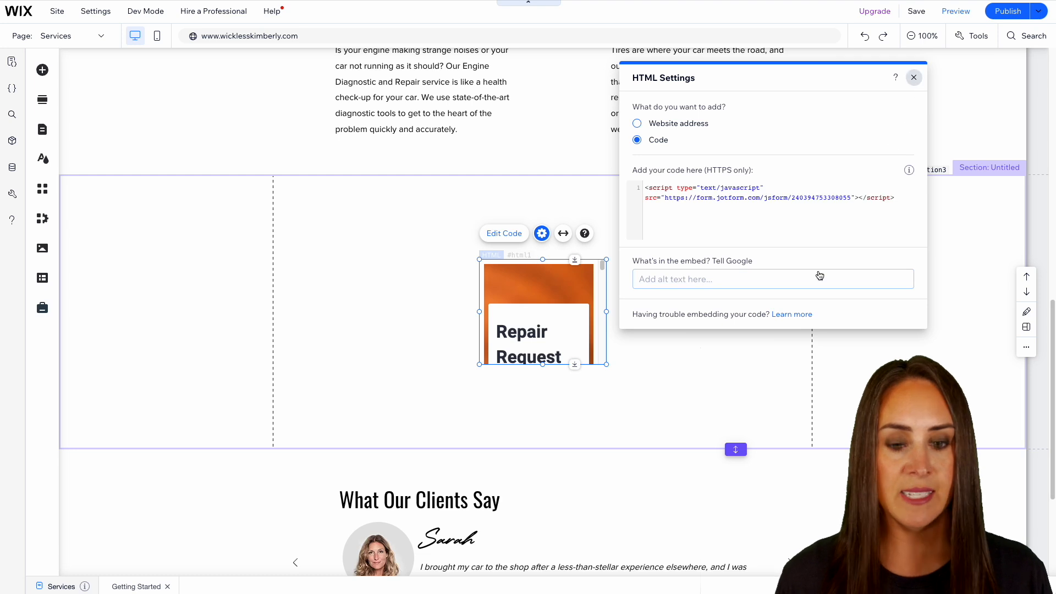
{"action": "left_click", "coordinate": [913, 77]}
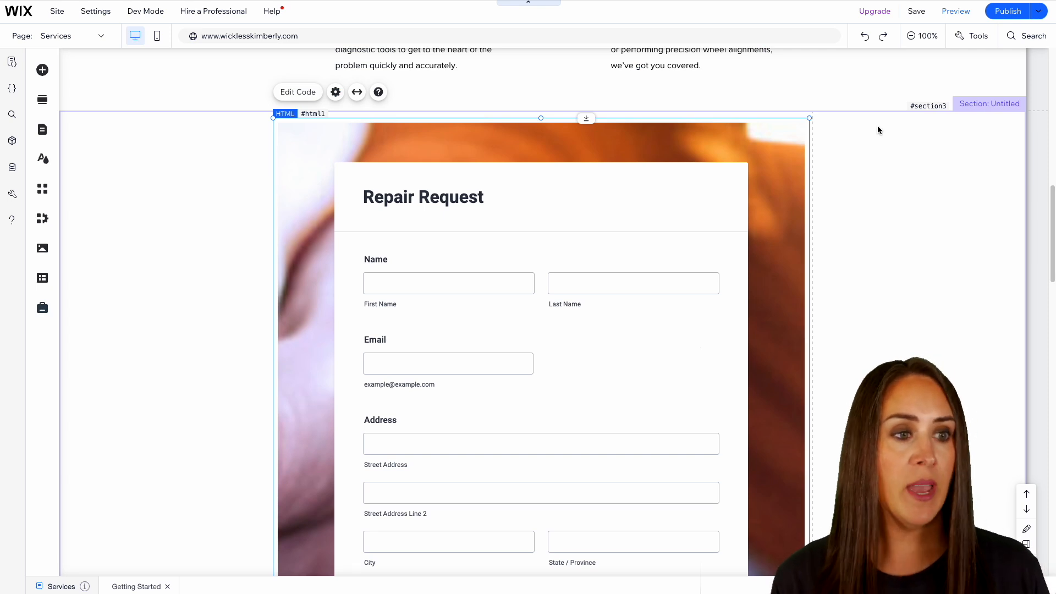
{"action": "left_click", "coordinate": [1007, 11]}
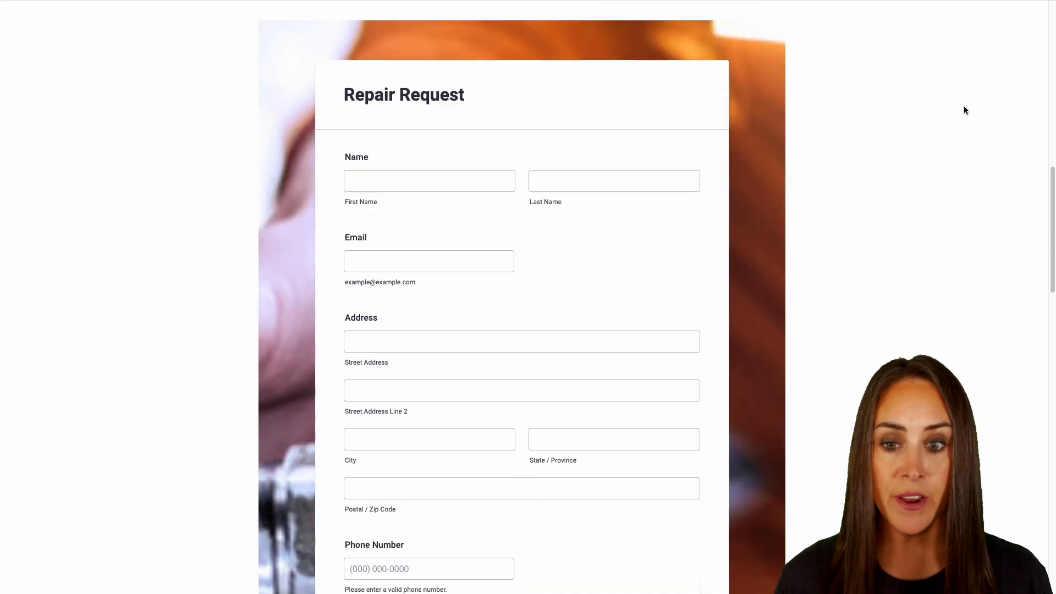
- Pick February 21 as the appointment date and enter serial number 123456
{"action": "scroll", "scroll_direction": "down", "scroll_amount": 3}
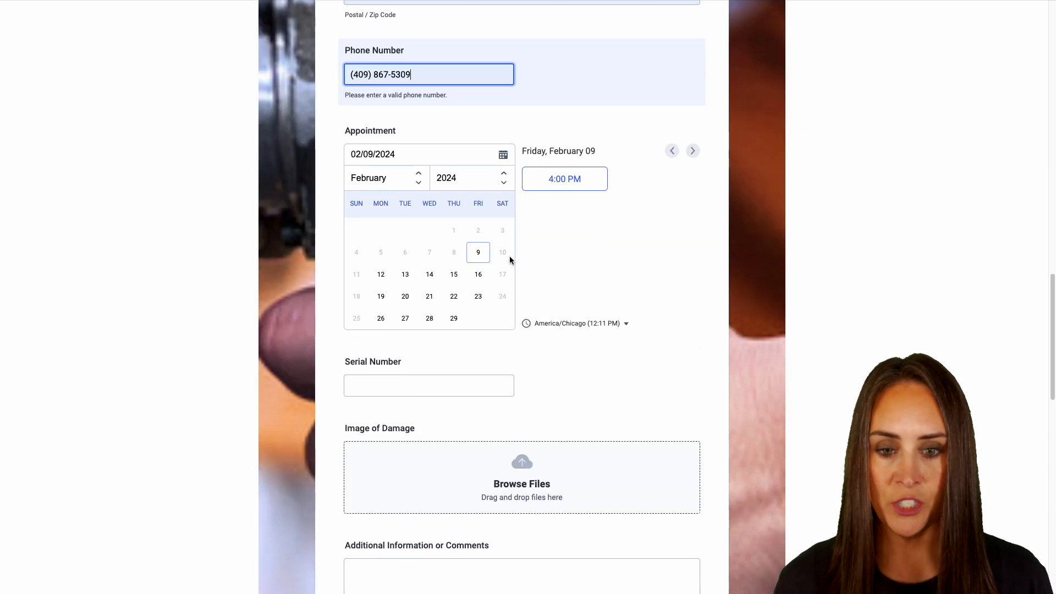
{"action": "left_click", "coordinate": [429, 297]}
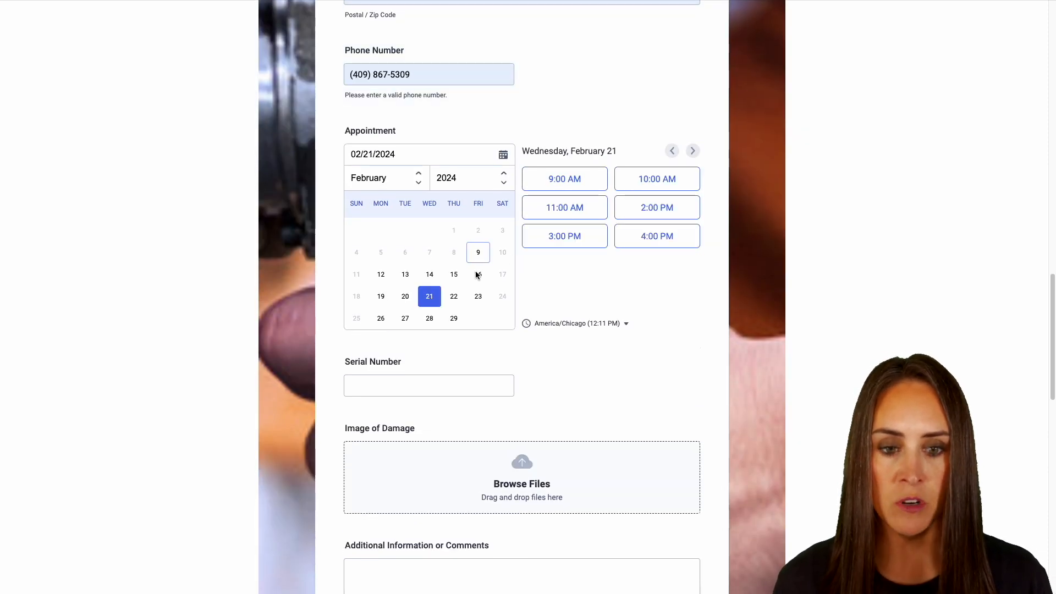
{"action": "type", "text": "123456"}
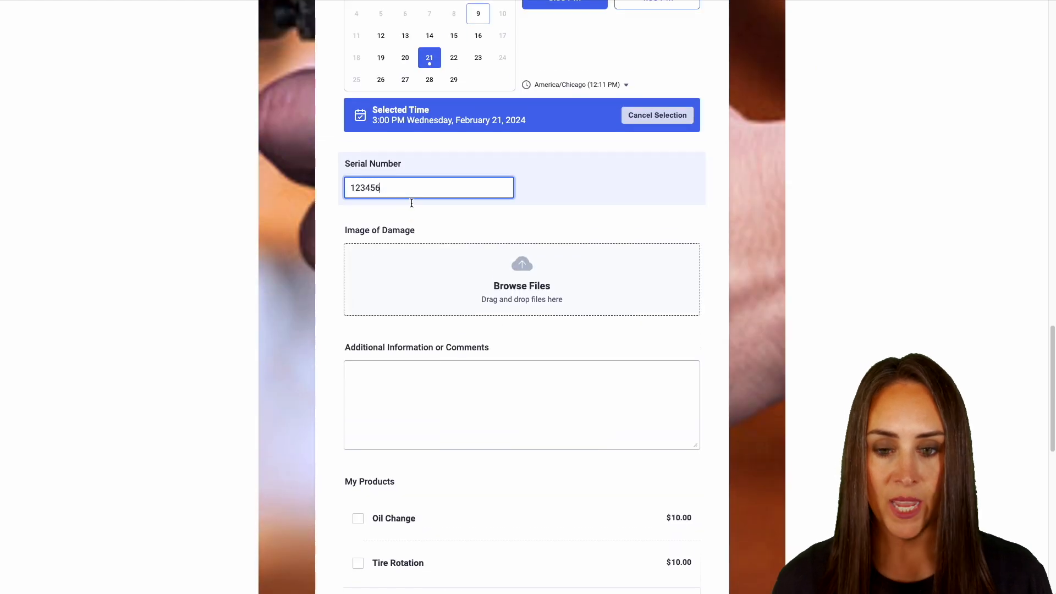
- Tick the Oil Change product and choose Debit or Credit Card payment
{"action": "scroll", "scroll_direction": "down", "scroll_amount": 3}
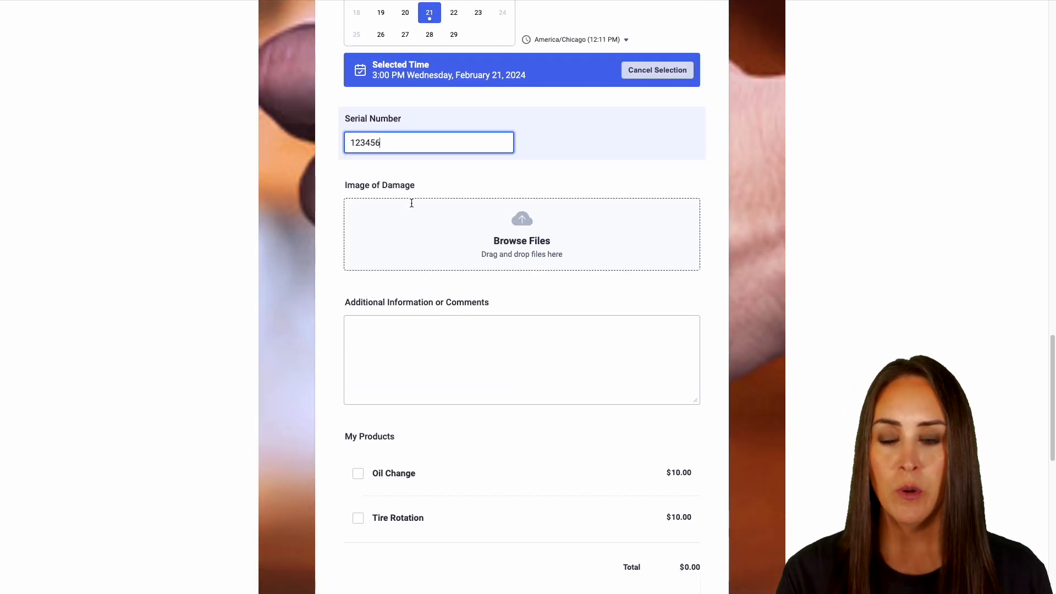
{"action": "scroll", "scroll_direction": "down", "scroll_amount": 3}
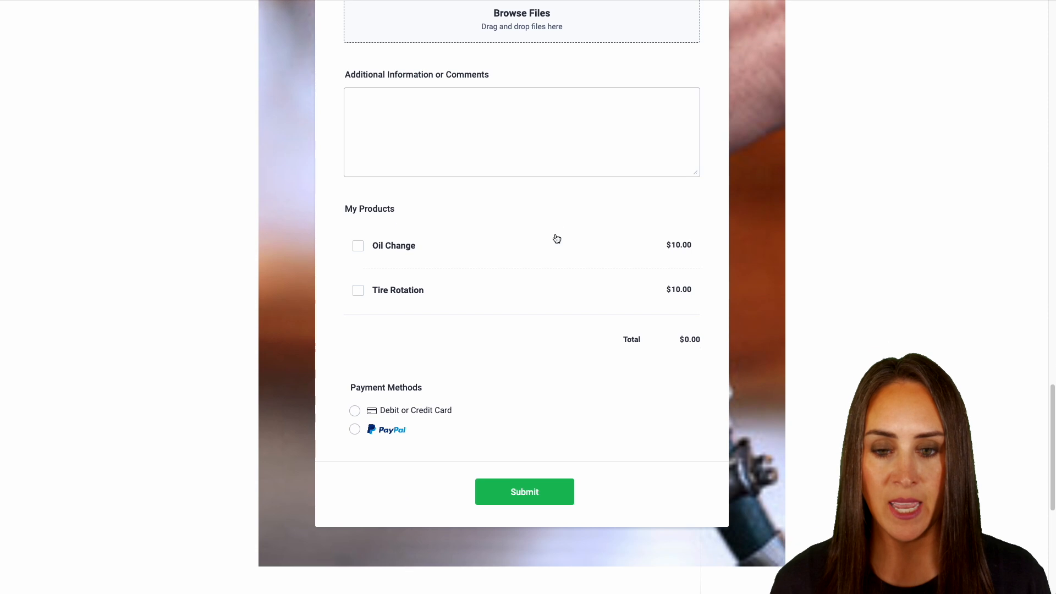
{"action": "left_click", "coordinate": [357, 245]}
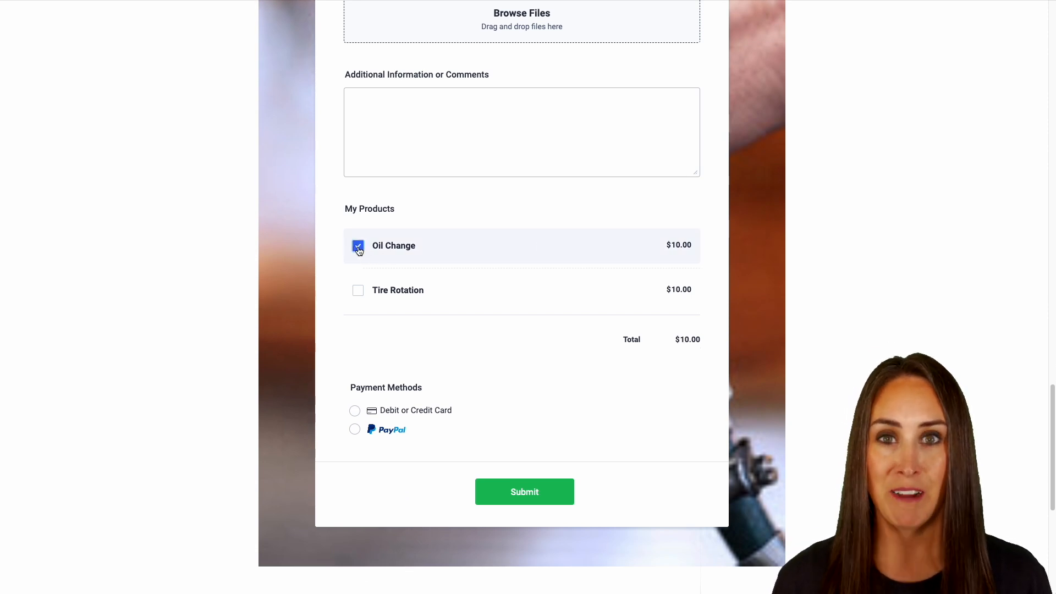
{"action": "scroll", "scroll_direction": "down", "scroll_amount": 3}
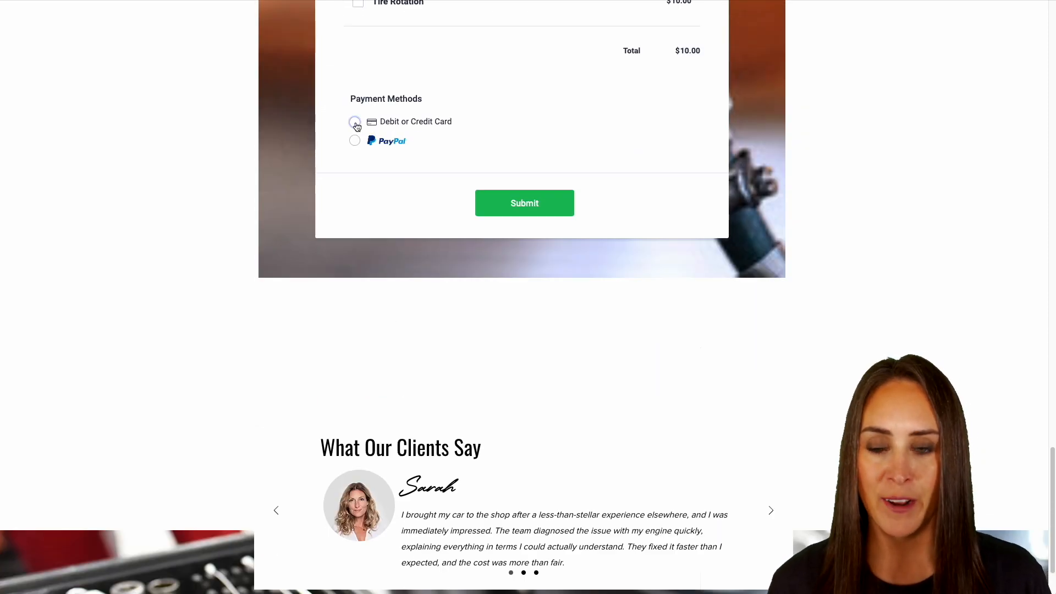
{"action": "left_click", "coordinate": [355, 122]}
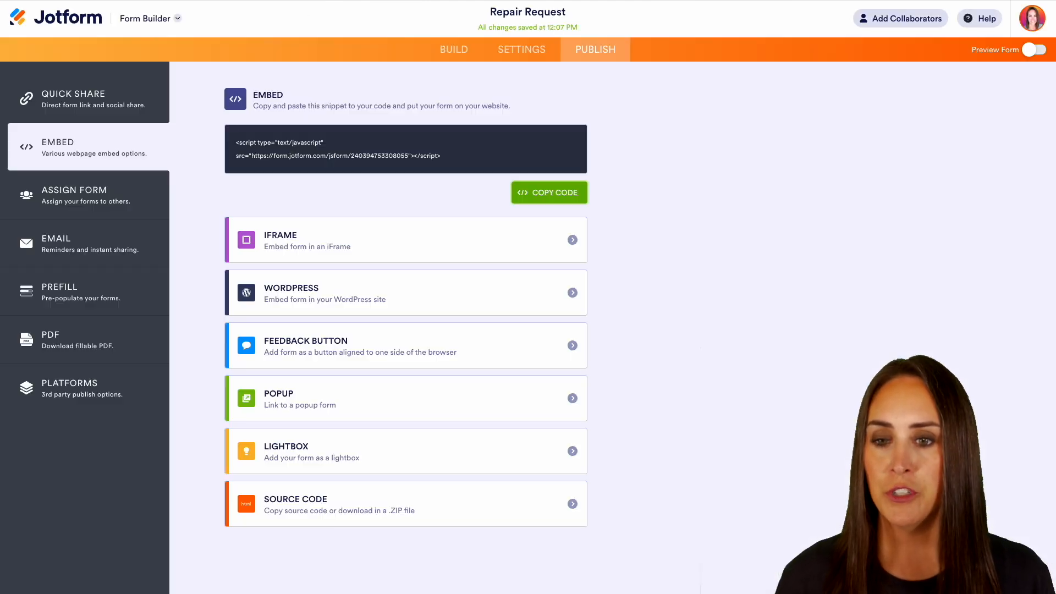
- View the test submission in Jotform Tables, scrolling right to its products and payment
{"action": "left_click", "coordinate": [145, 18]}
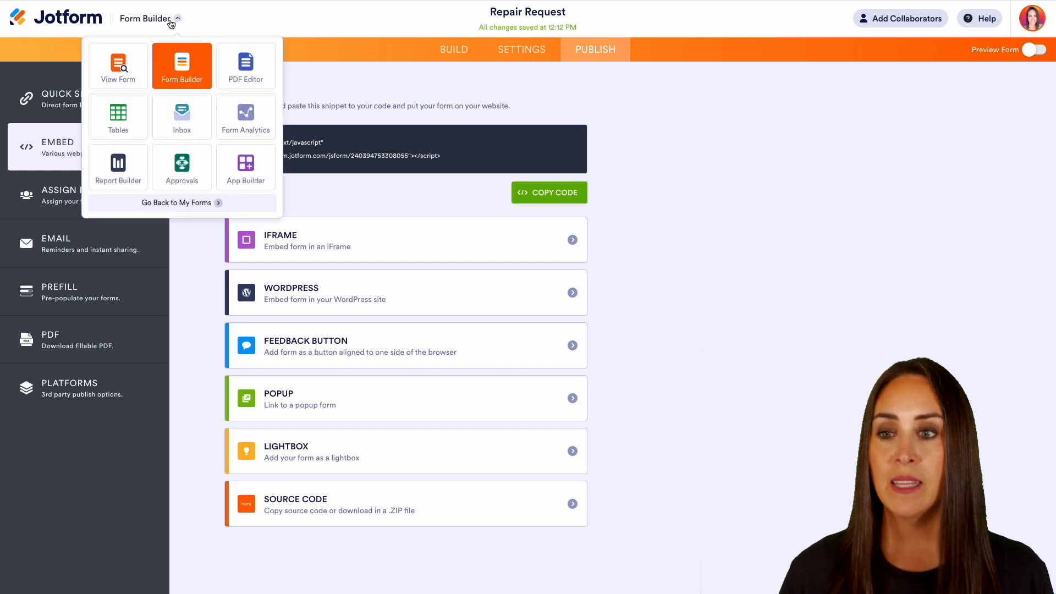
{"action": "mouse_move", "coordinate": [137, 26]}
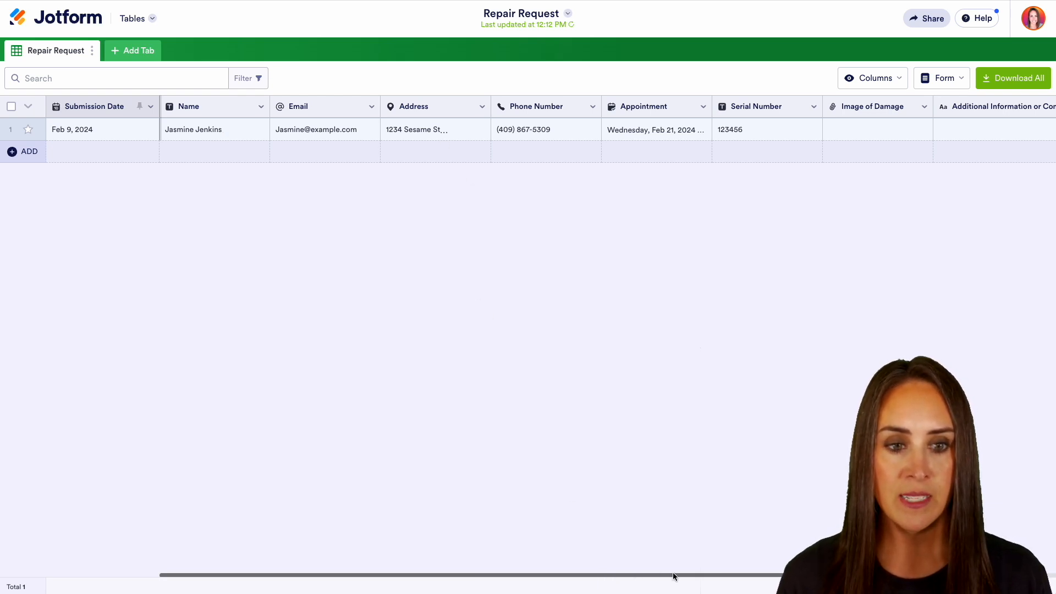
{"action": "scroll", "scroll_direction": "right", "scroll_amount": 3}
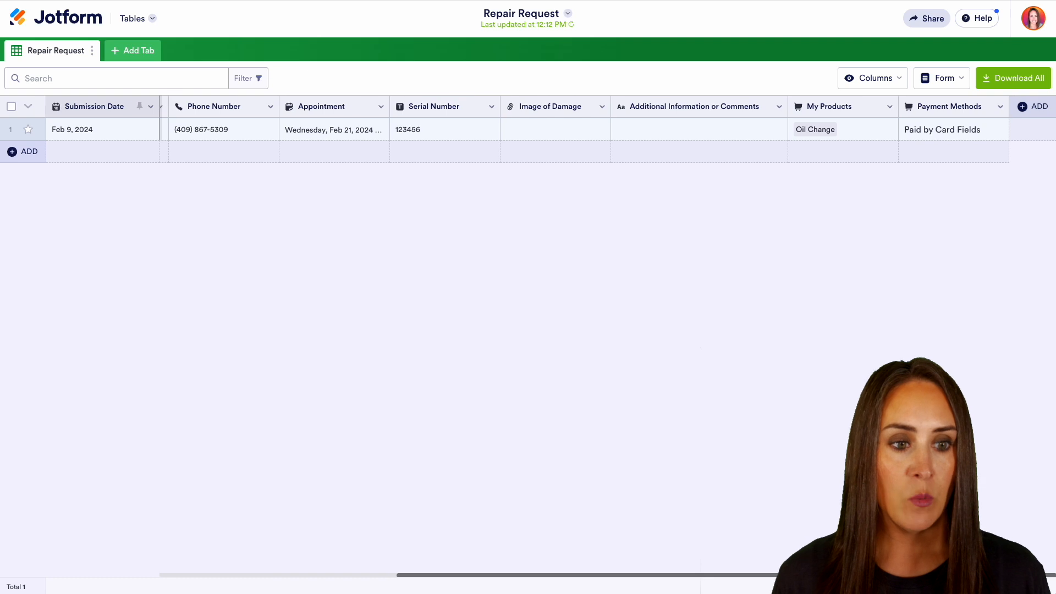